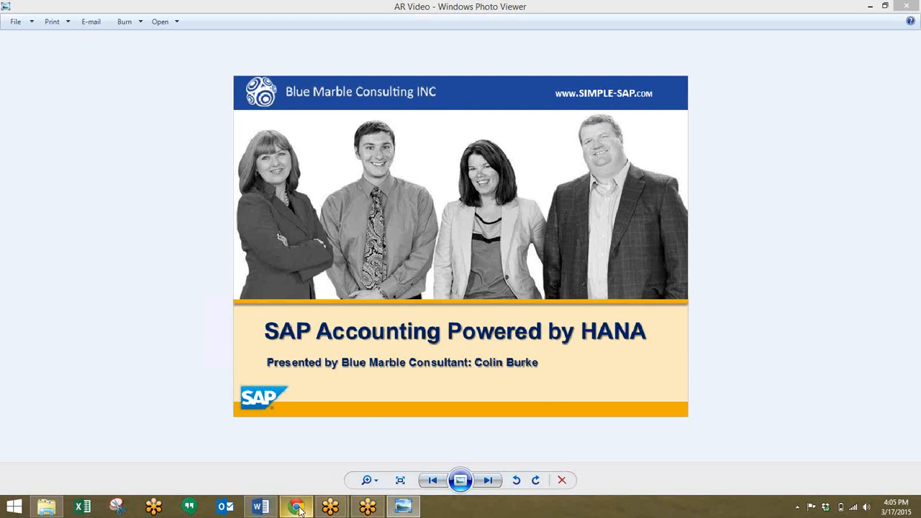
Switch to the SAP demo in Chrome and break overdue receivables down by top 10 customers
left_click(297, 505)
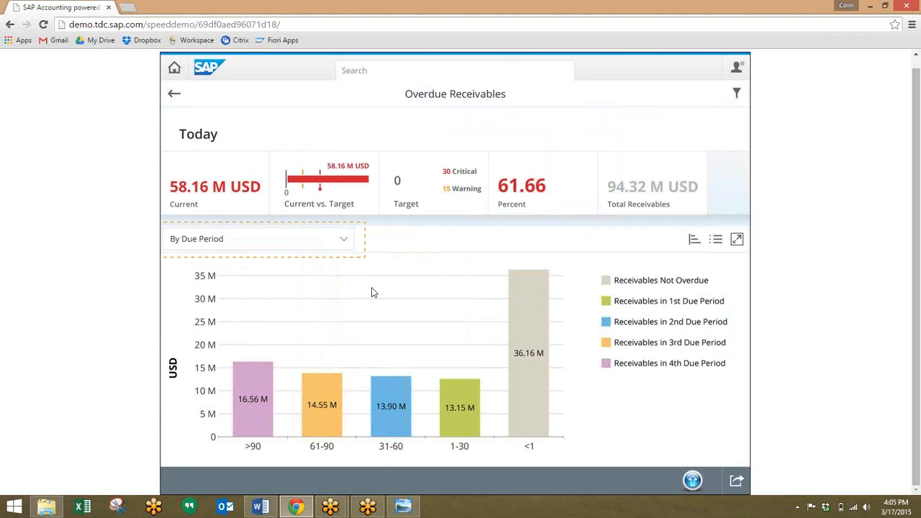
mouse_move(322, 241)
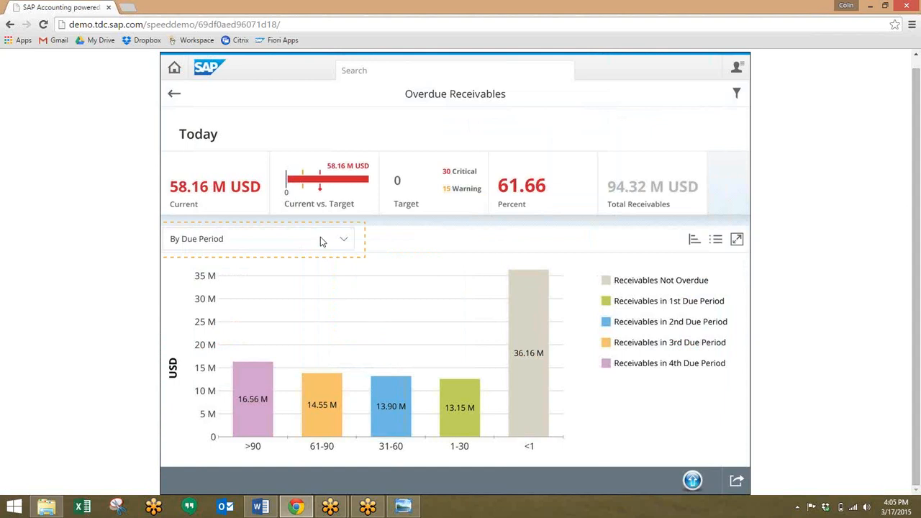
left_click(343, 238)
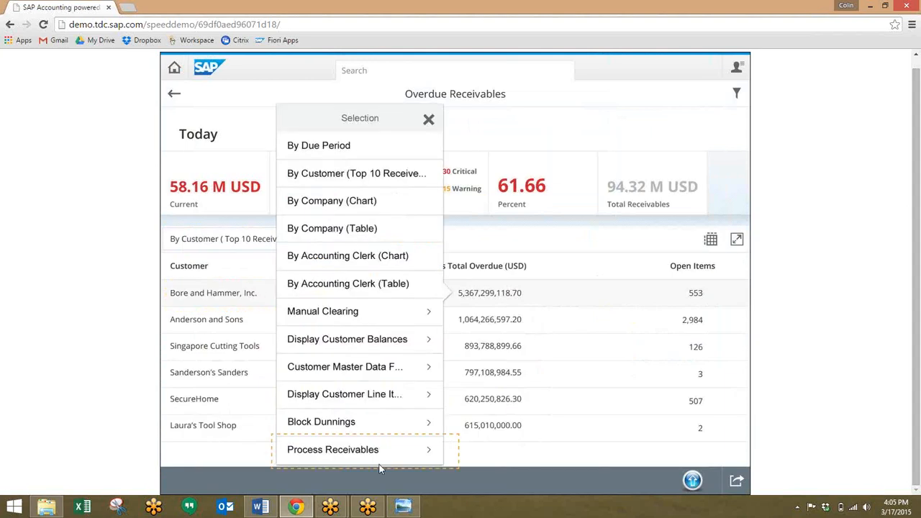
Create a $4,000 promise to pay by July 22, 2014 for Bore and Hammer's broken invoice
left_click(332, 449)
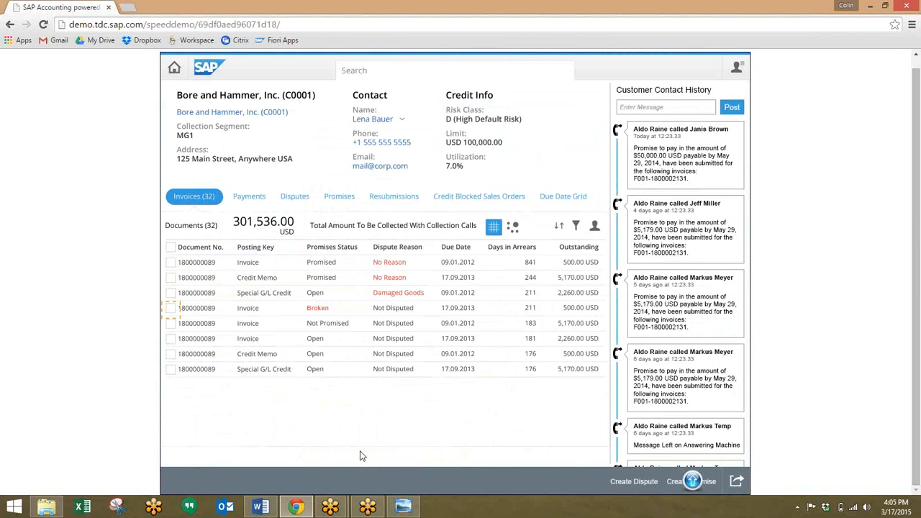
mouse_move(173, 311)
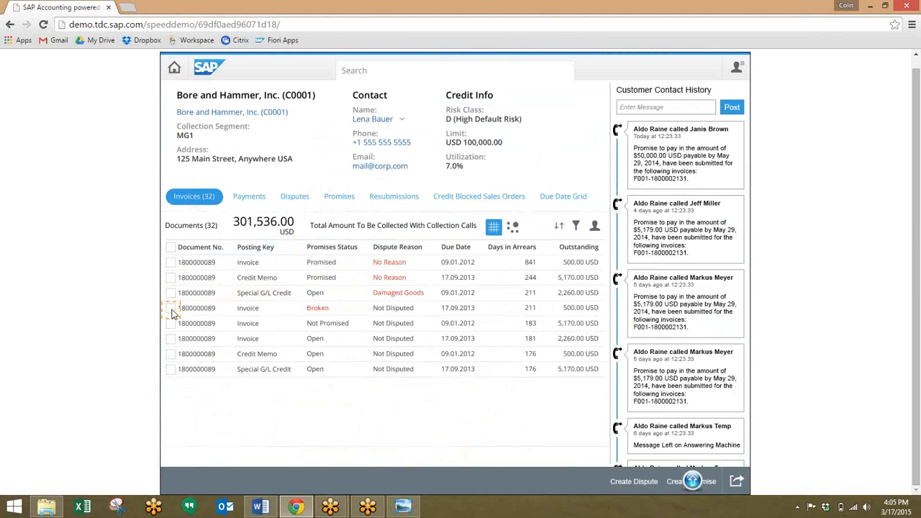
left_click(171, 307)
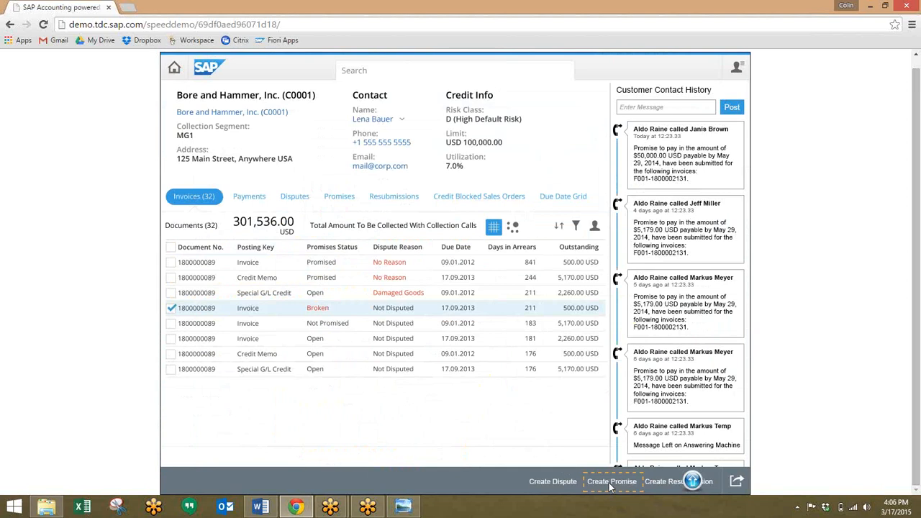
left_click(610, 481)
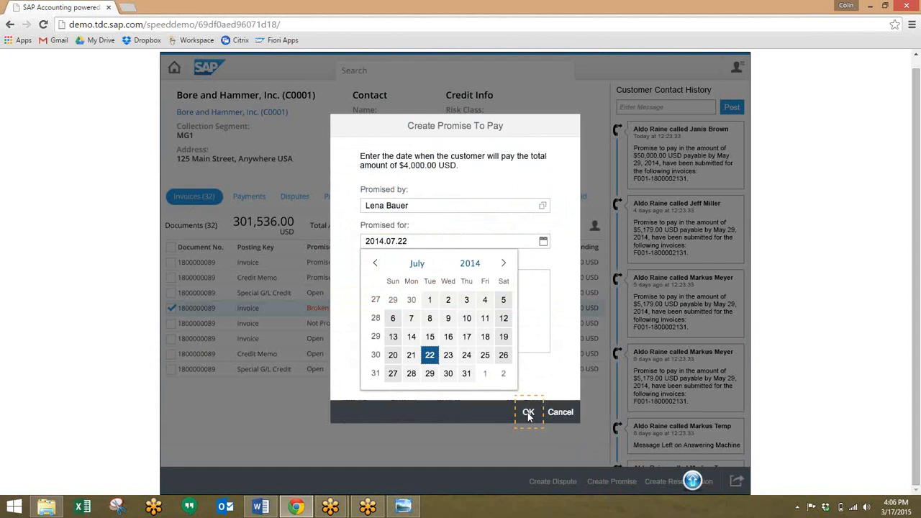
left_click(528, 411)
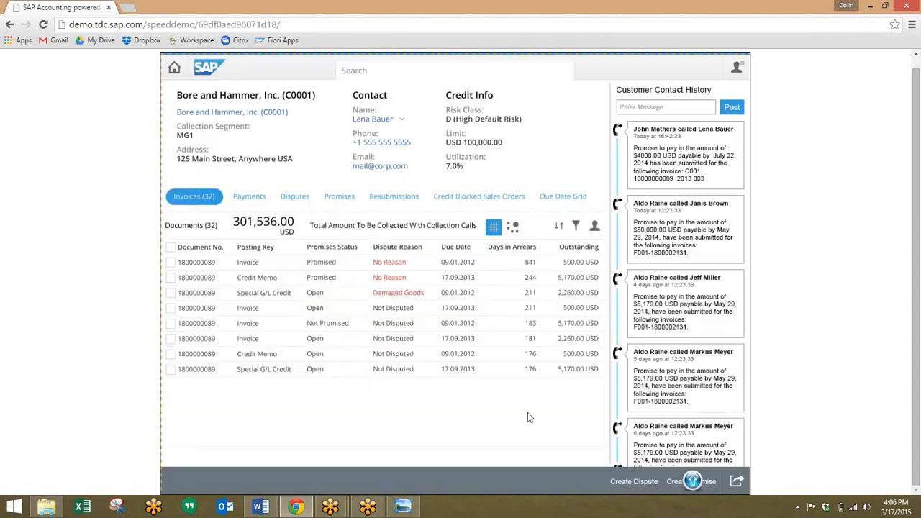
mouse_move(286, 329)
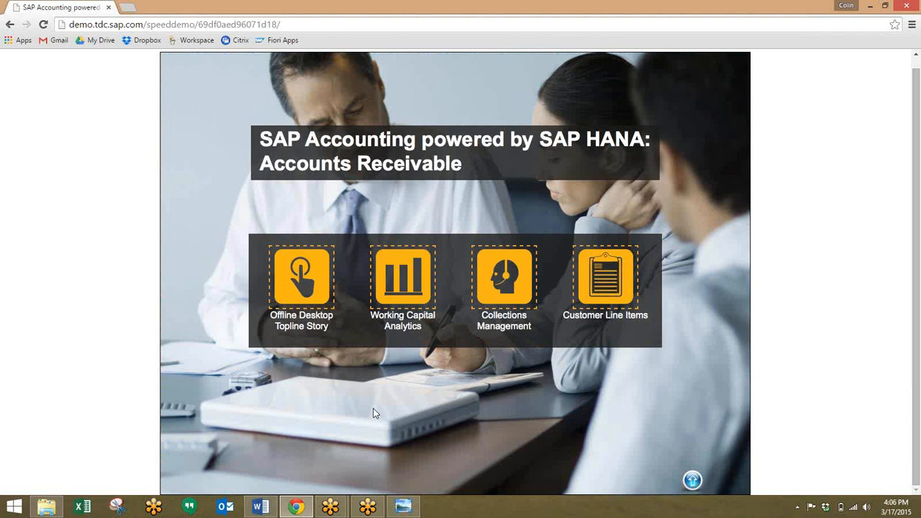
Open Analyze Days Sales Outstanding and choose the Overdue DSO by Country of Customer over Time step
left_click(605, 277)
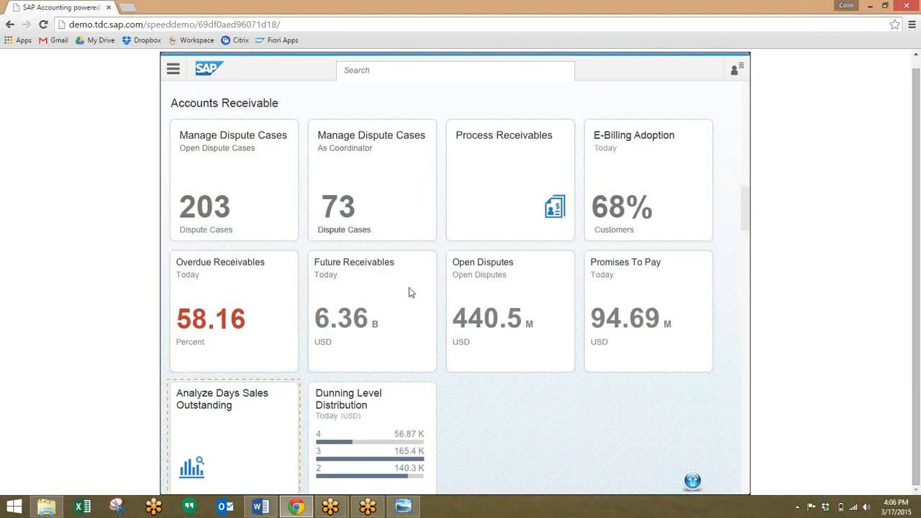
mouse_move(291, 370)
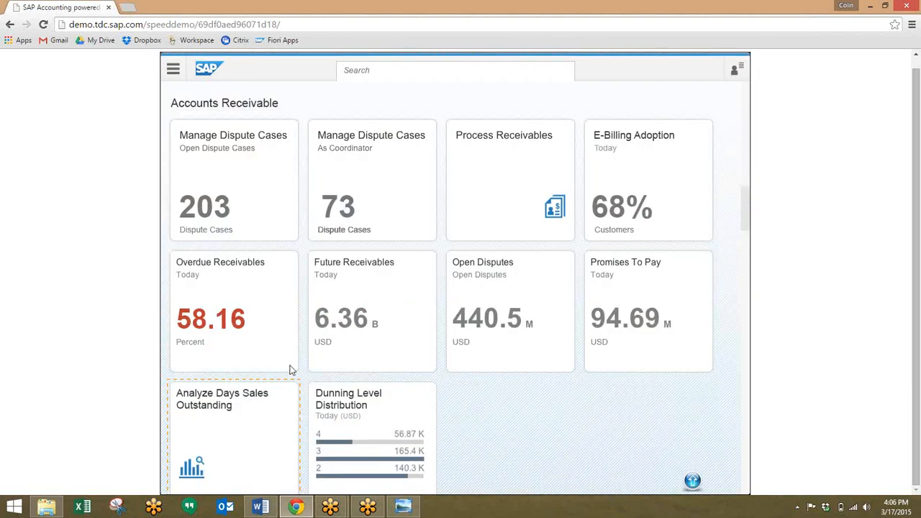
mouse_move(283, 392)
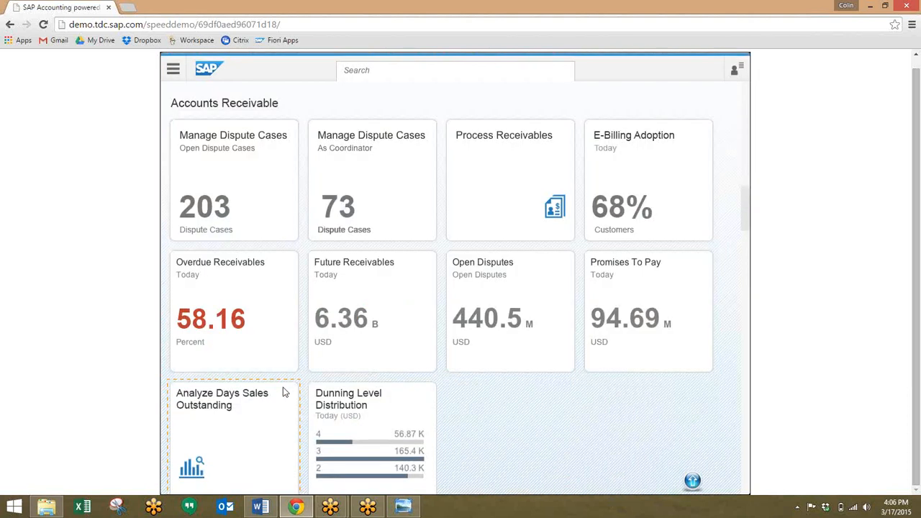
left_click(222, 398)
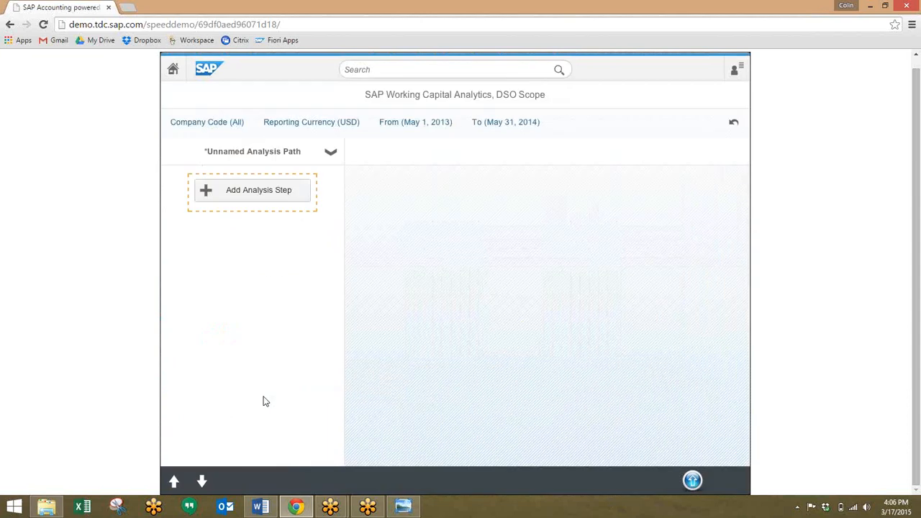
mouse_move(280, 179)
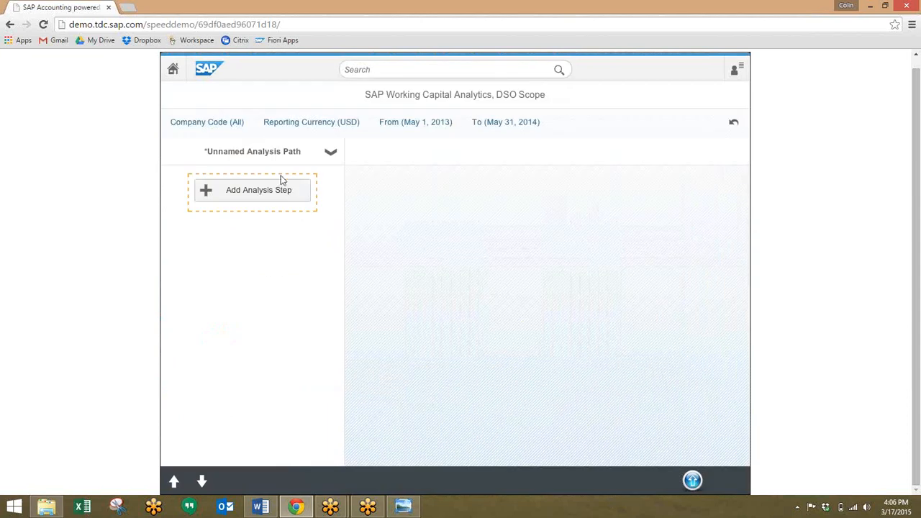
left_click(258, 189)
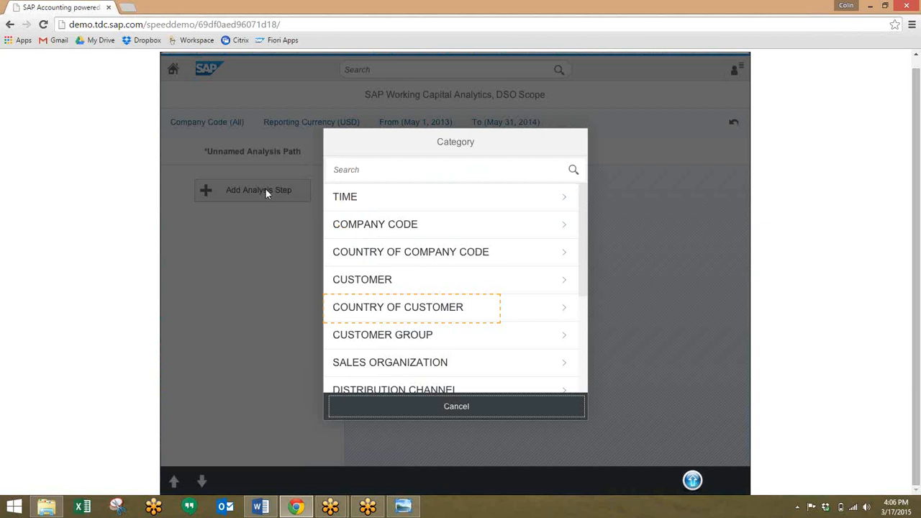
mouse_move(418, 309)
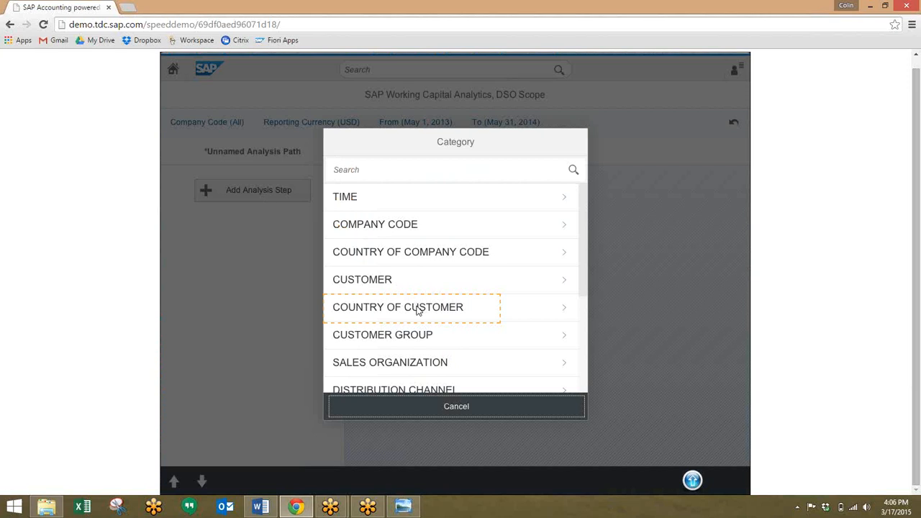
left_click(398, 306)
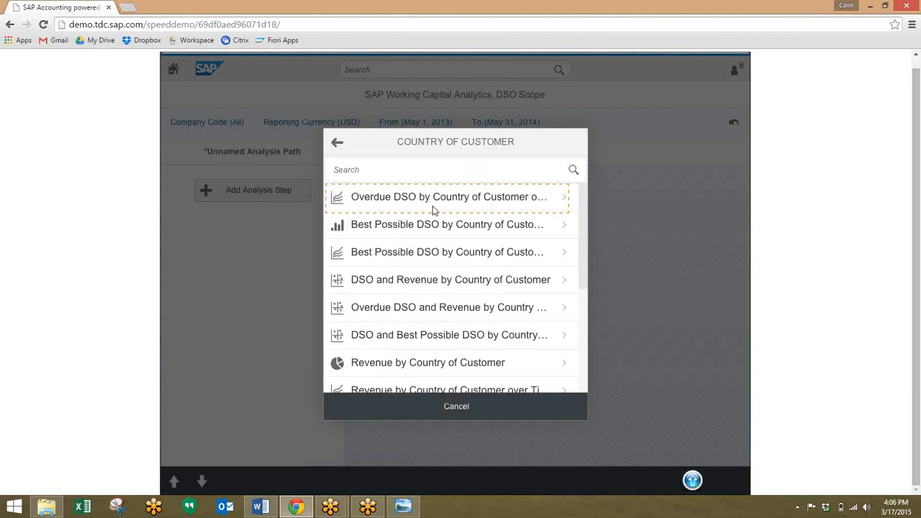
left_click(449, 197)
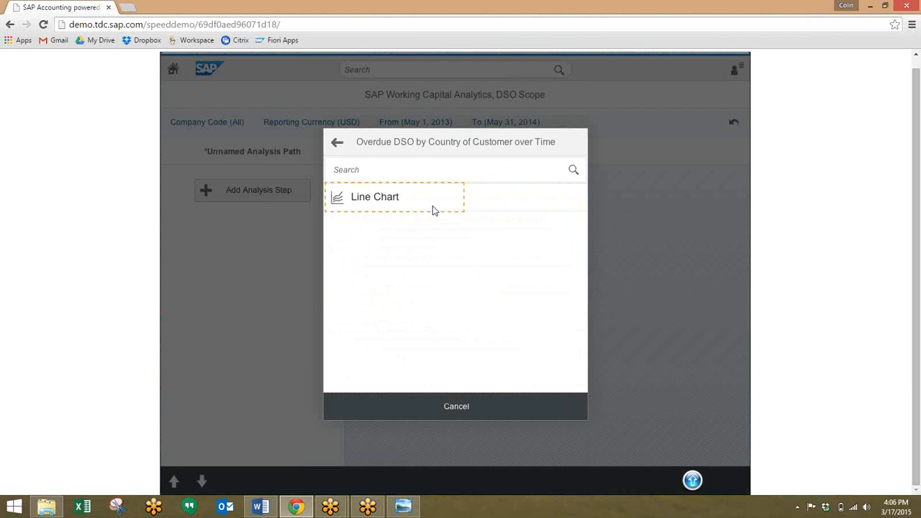
mouse_move(413, 204)
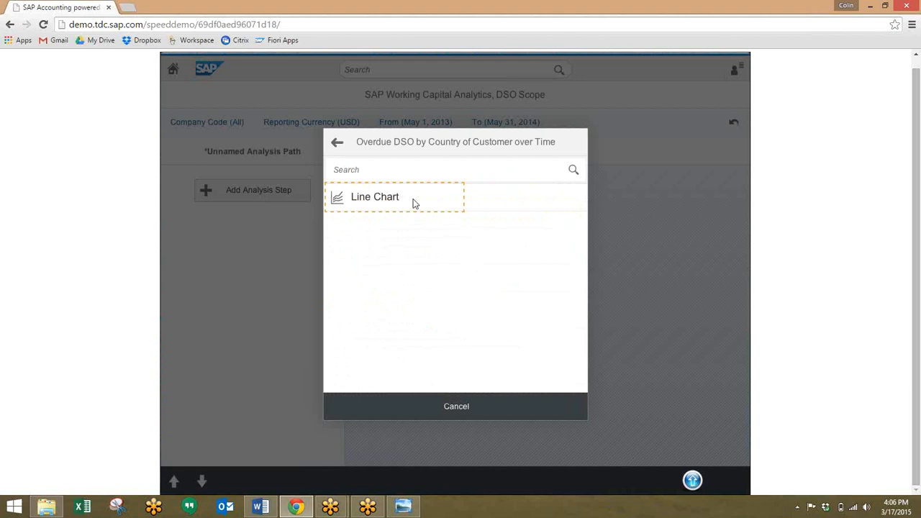
Add the step as a line chart and select Bolivia's December 2013 data point
left_click(374, 197)
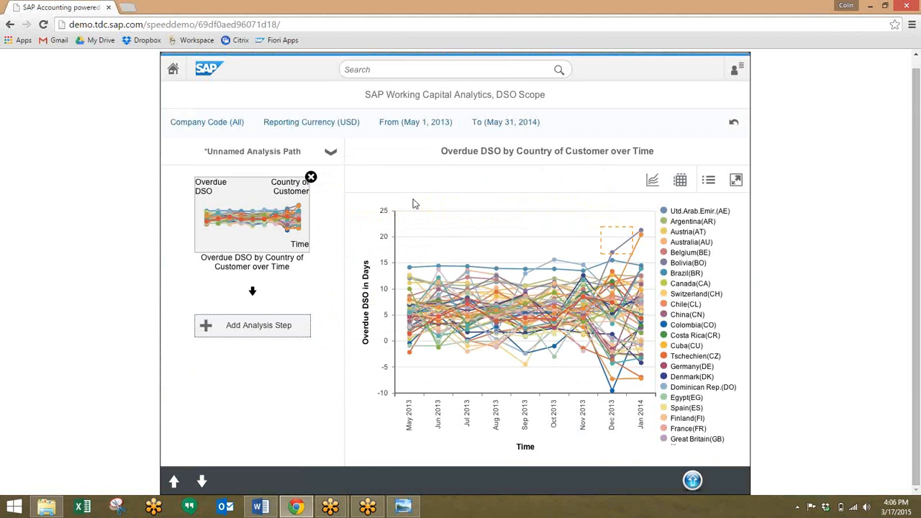
mouse_move(621, 256)
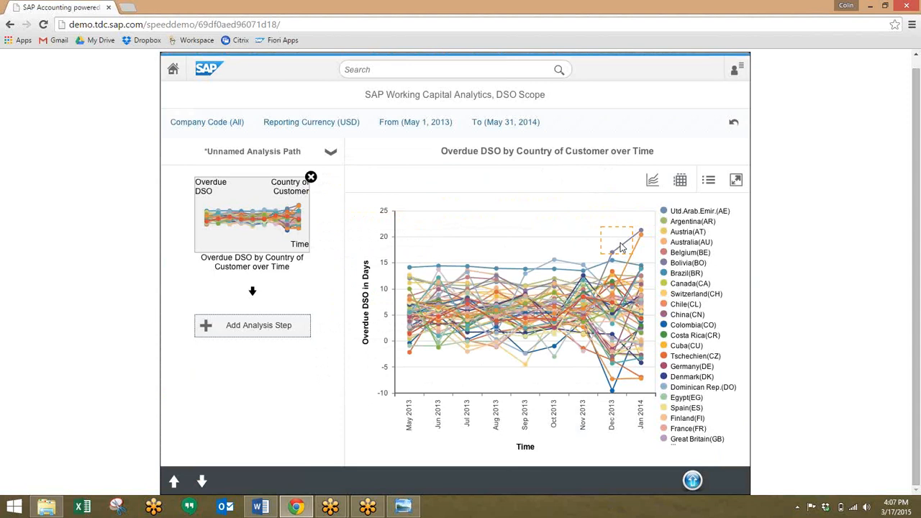
left_click(612, 252)
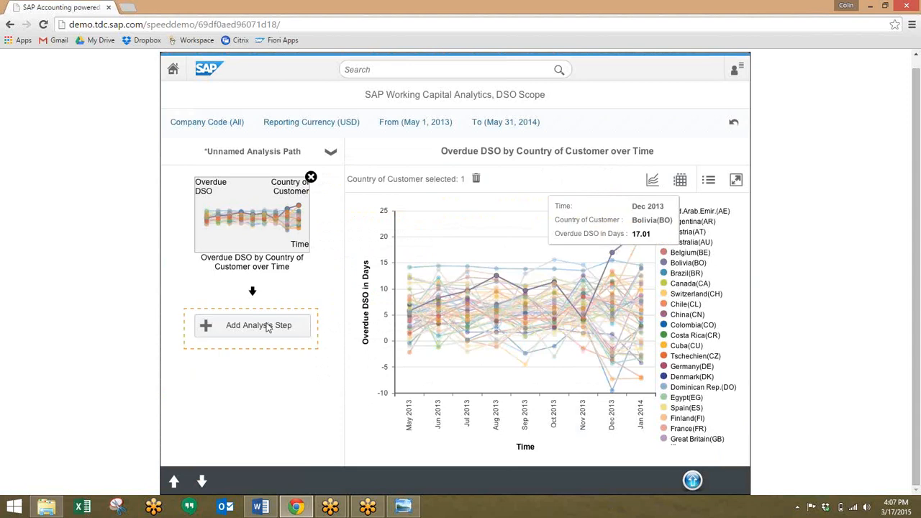
mouse_move(545, 235)
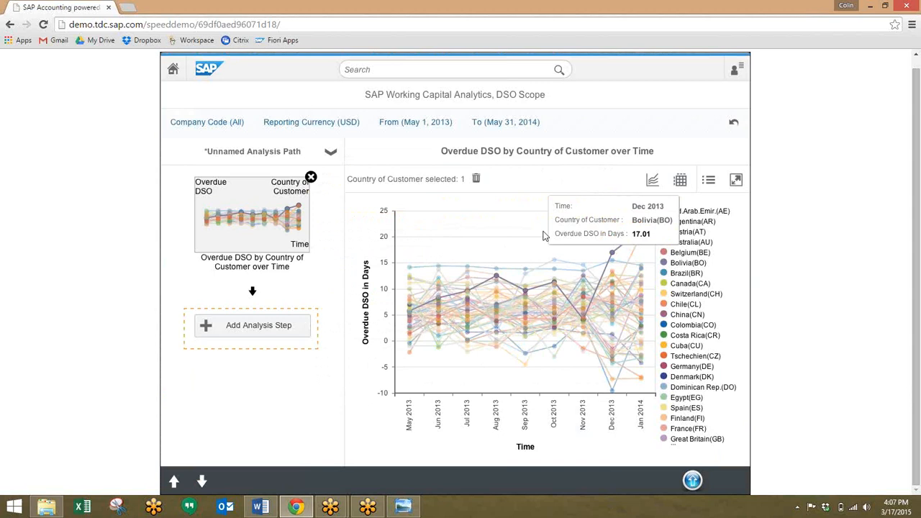
mouse_move(248, 319)
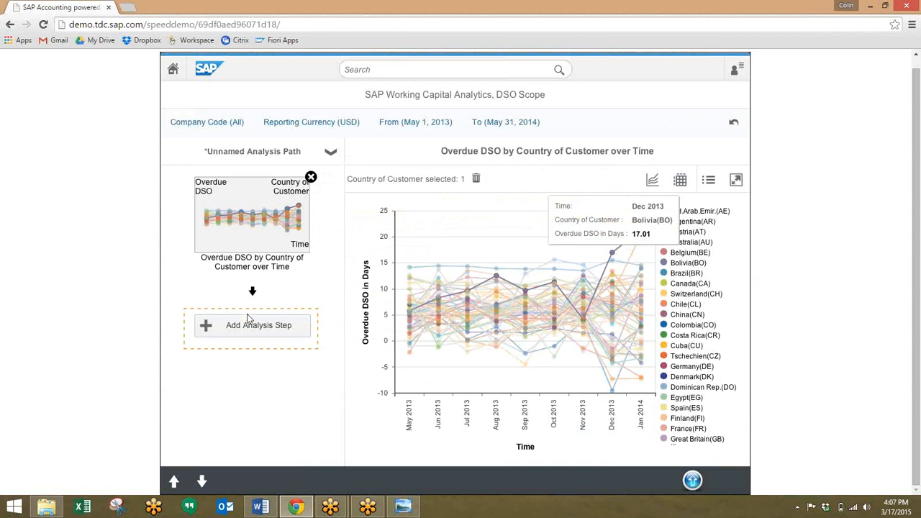
mouse_move(252, 329)
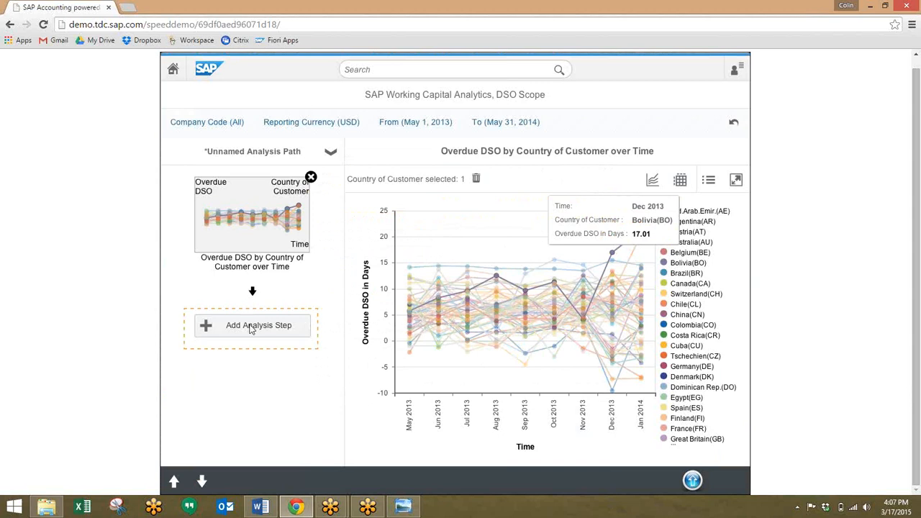
Add the Overdue DSO and Revenue by Customer step as a scatterplot chart
left_click(252, 325)
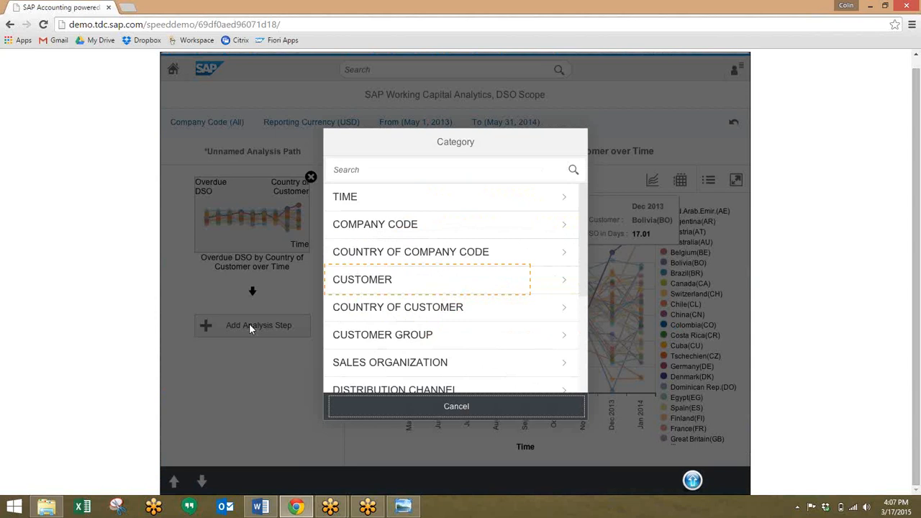
mouse_move(373, 273)
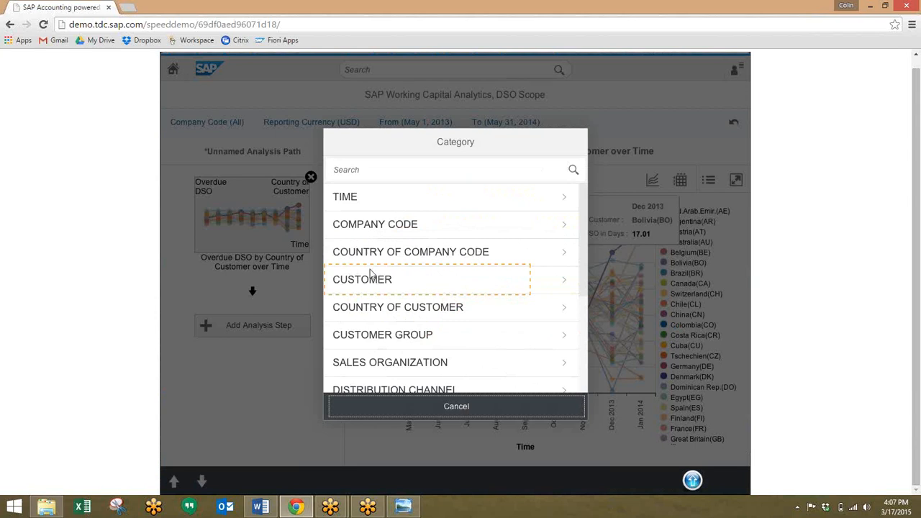
left_click(361, 279)
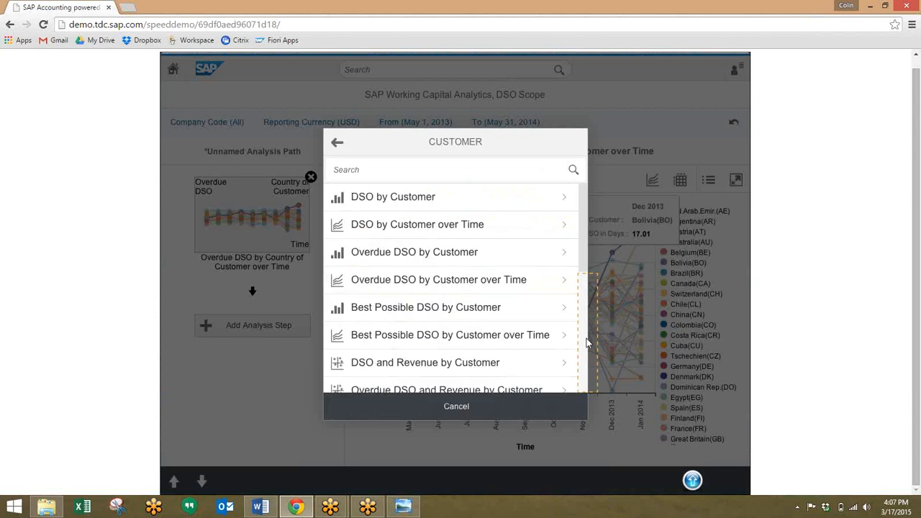
scroll("down", 3)
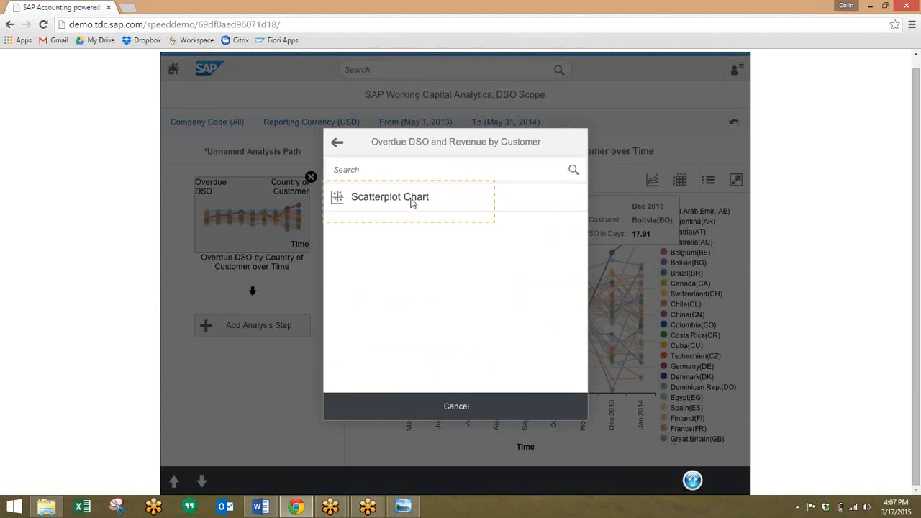
left_click(389, 196)
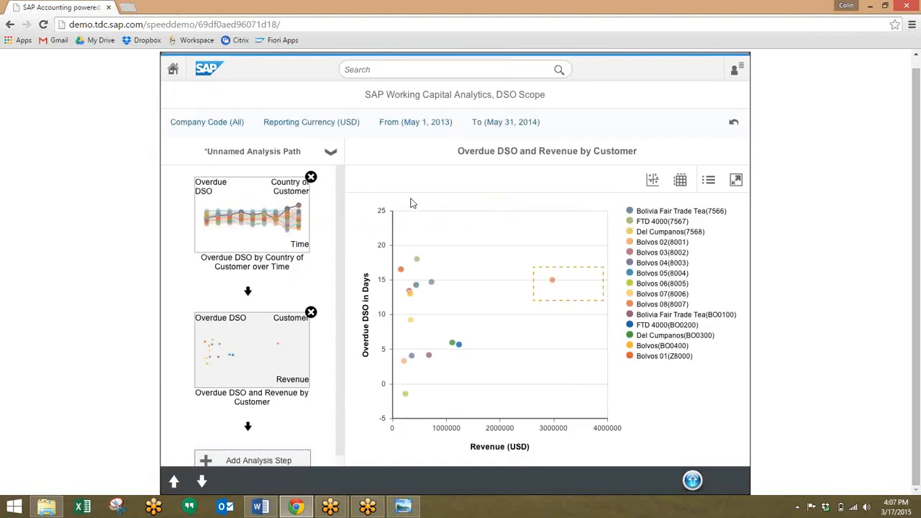
mouse_move(519, 323)
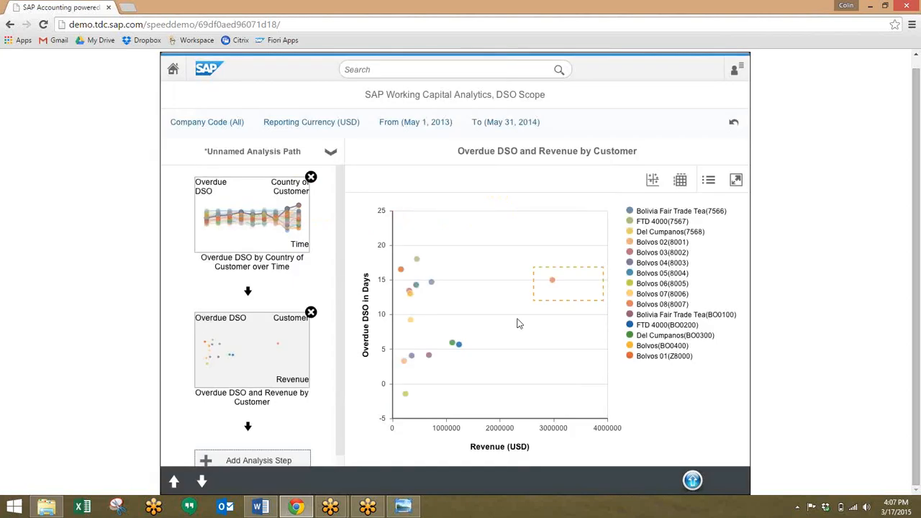
mouse_move(557, 287)
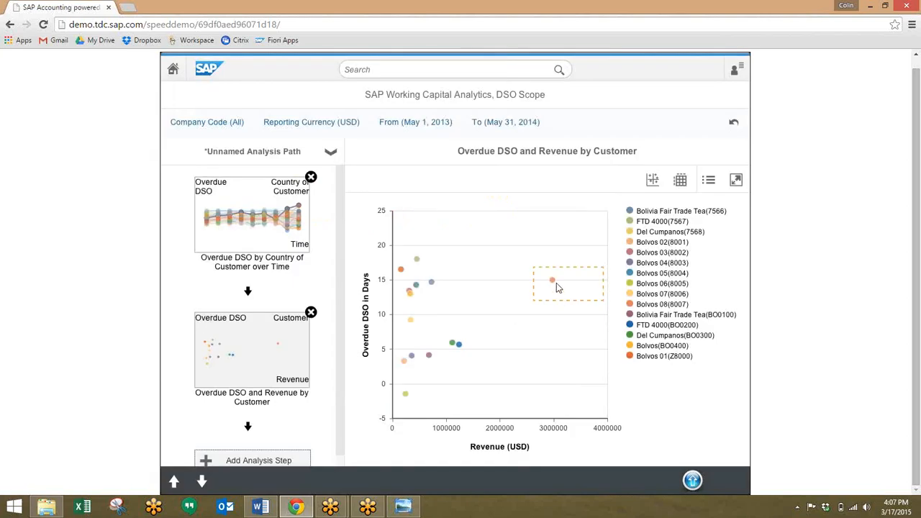
mouse_move(554, 284)
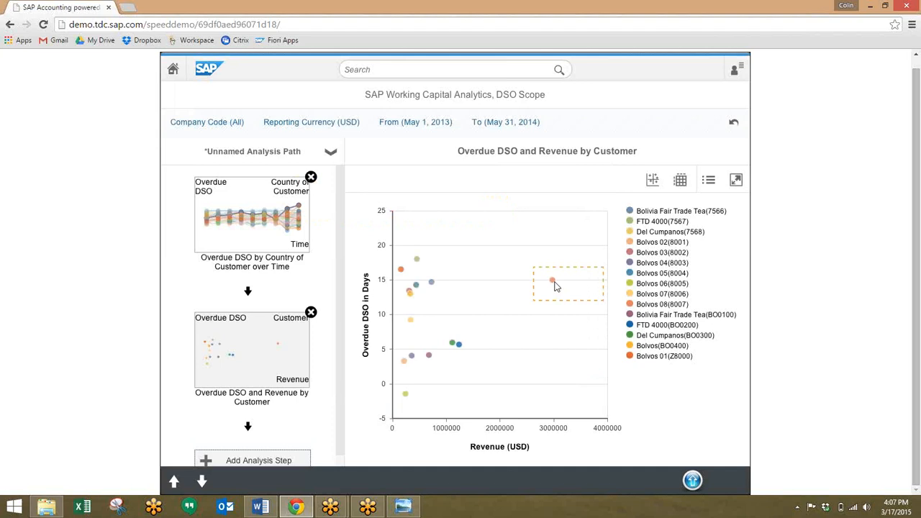
Select Bolvos 08 and add a List of Open Receivables table step
left_click(554, 279)
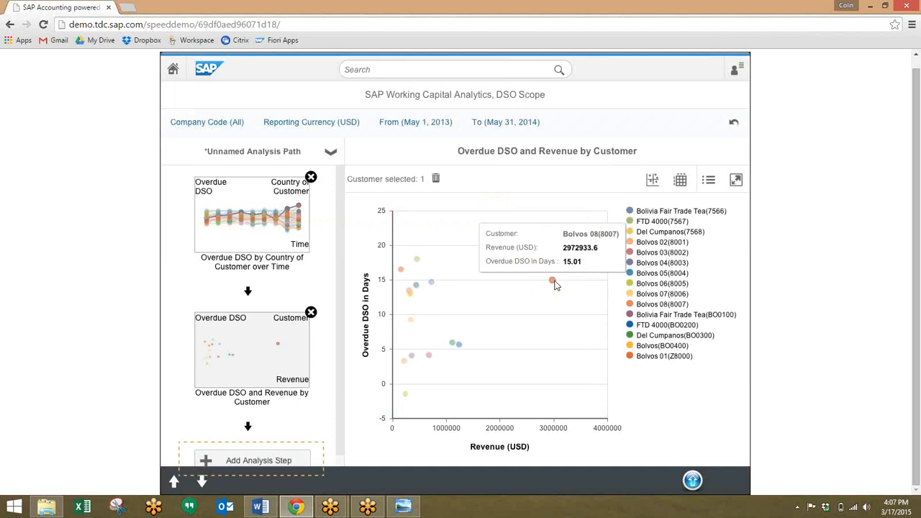
mouse_move(263, 464)
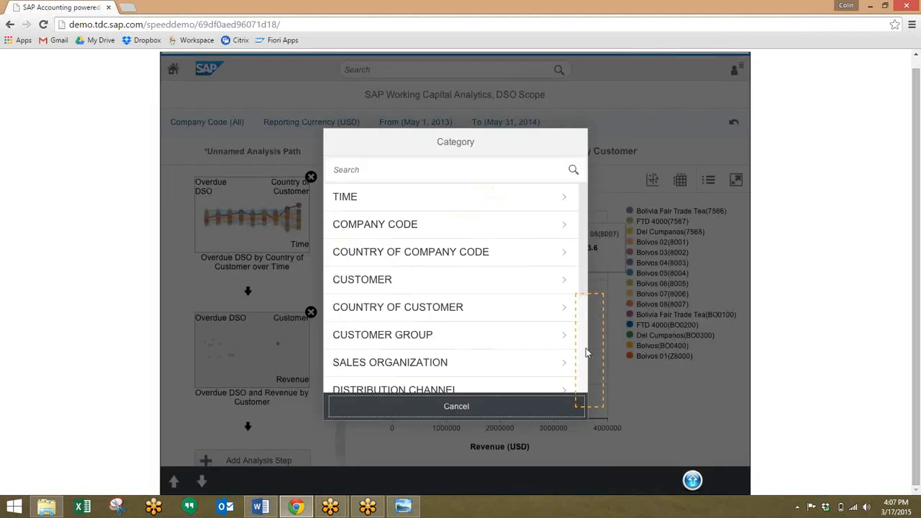
scroll("down", 3)
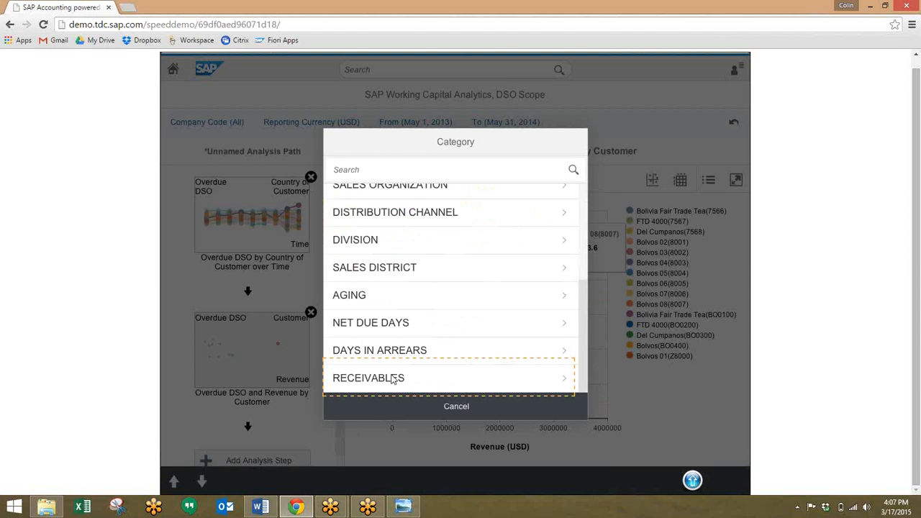
left_click(368, 377)
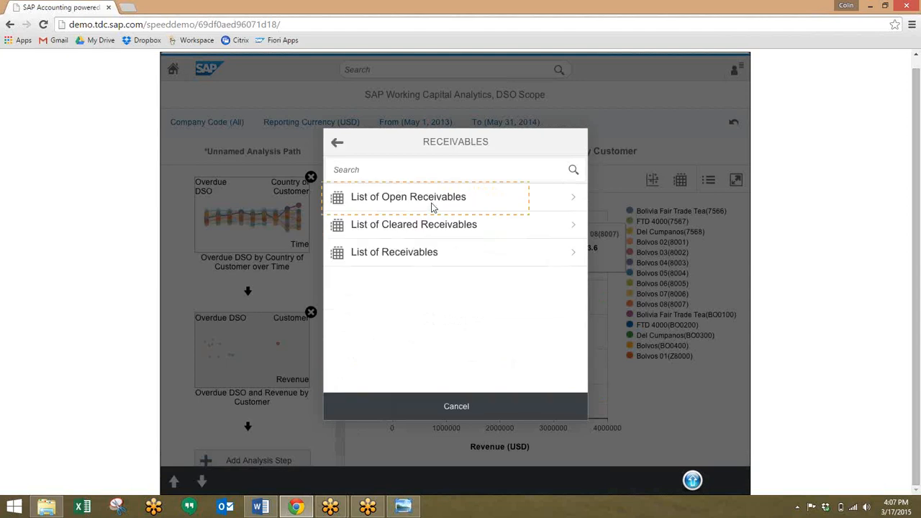
left_click(408, 196)
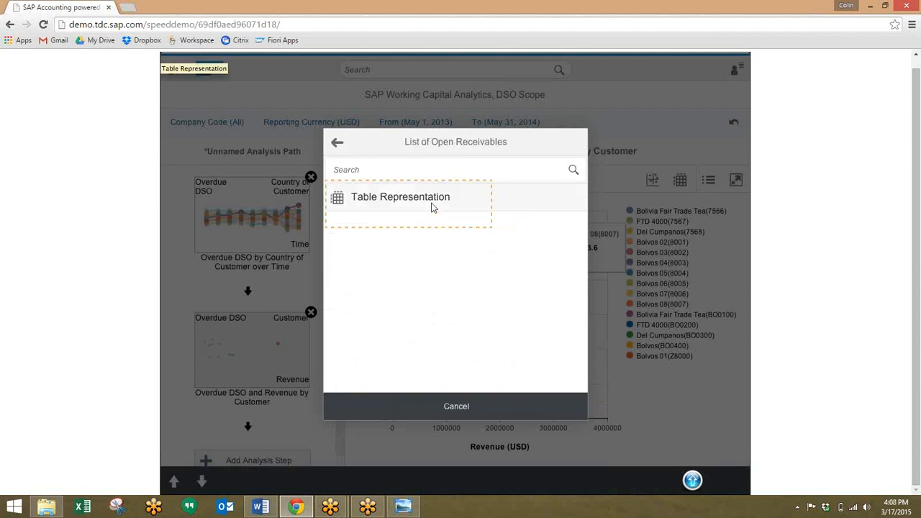
left_click(400, 196)
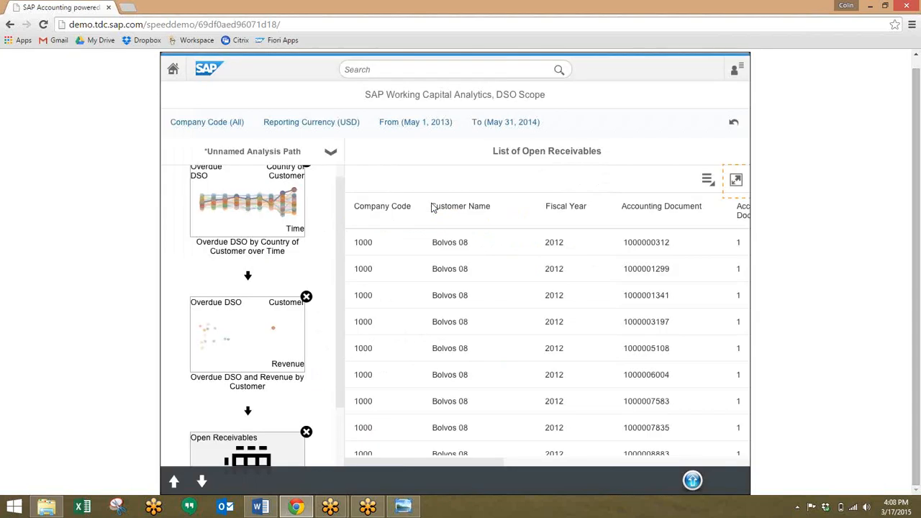
mouse_move(552, 295)
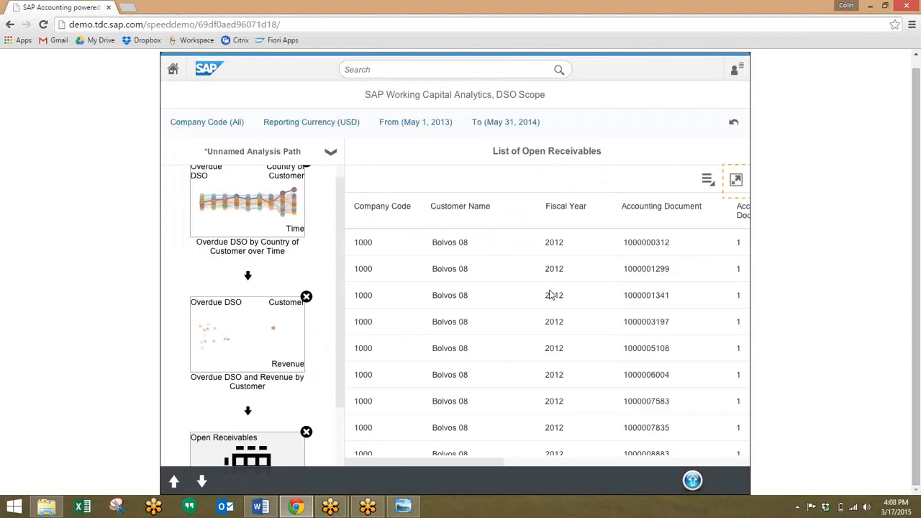
Expand Bolvos 08's open receivables table to full screen
left_click(735, 179)
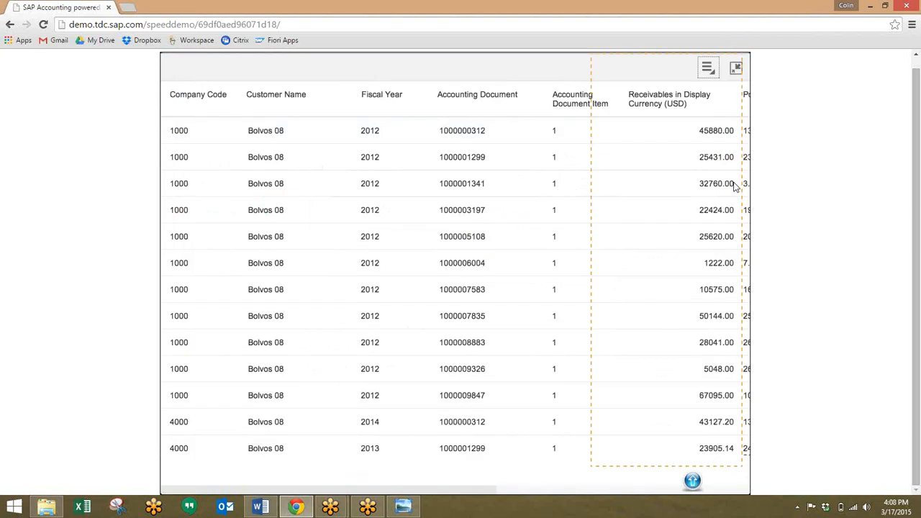
mouse_move(684, 105)
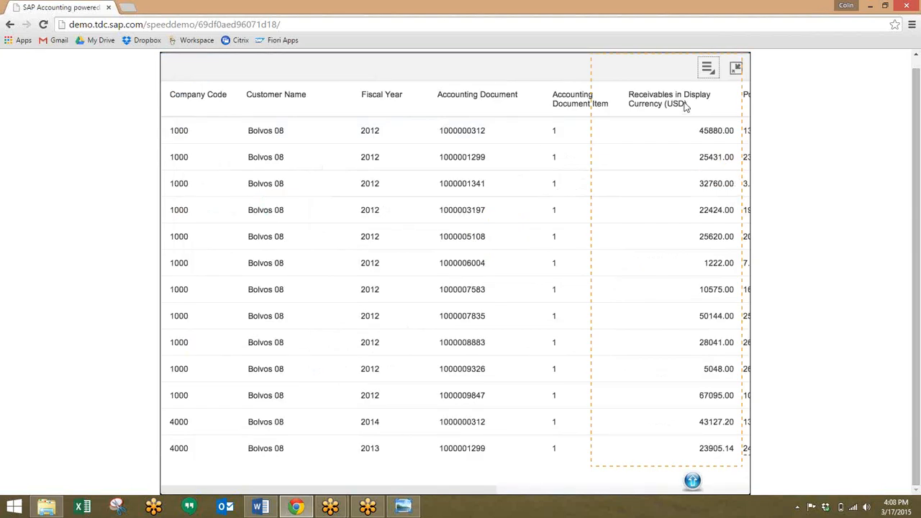
mouse_move(671, 137)
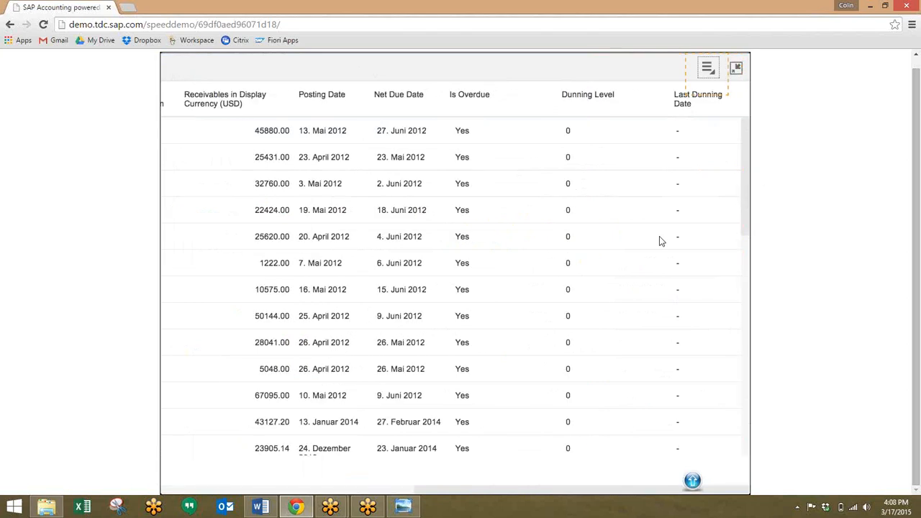
mouse_move(603, 276)
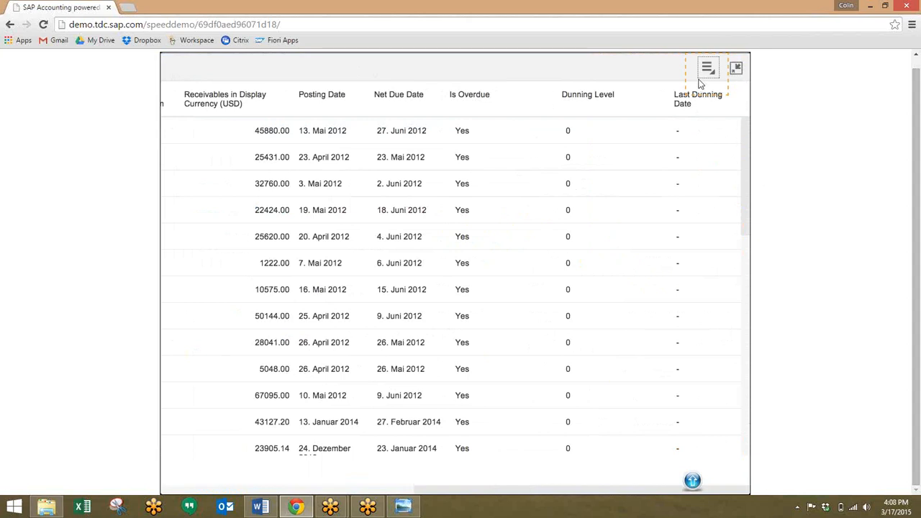
Exit full screen and save the analysis path as 'Bolvos Dunning Followup'
left_click(708, 66)
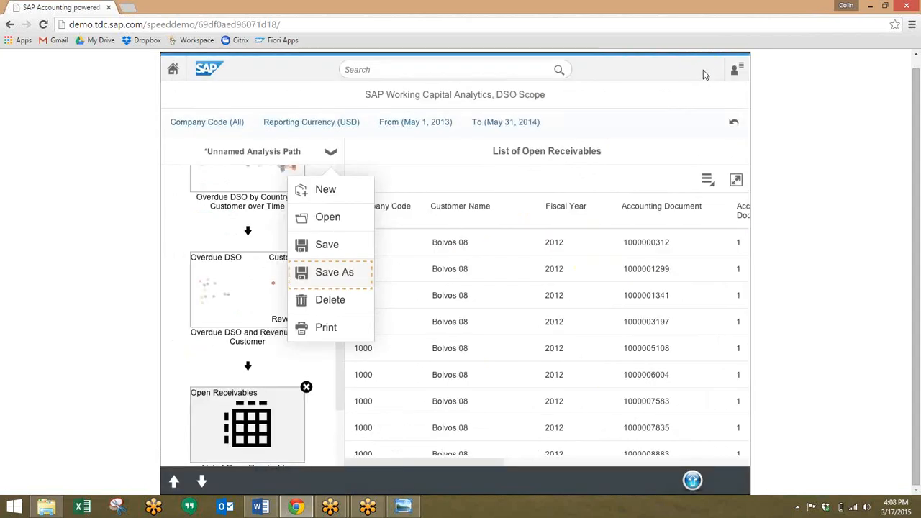
mouse_move(506, 260)
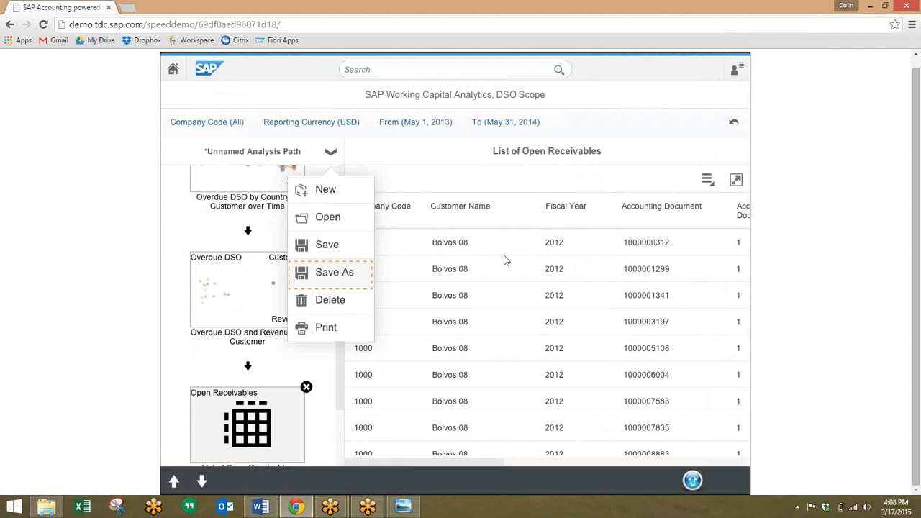
mouse_move(239, 155)
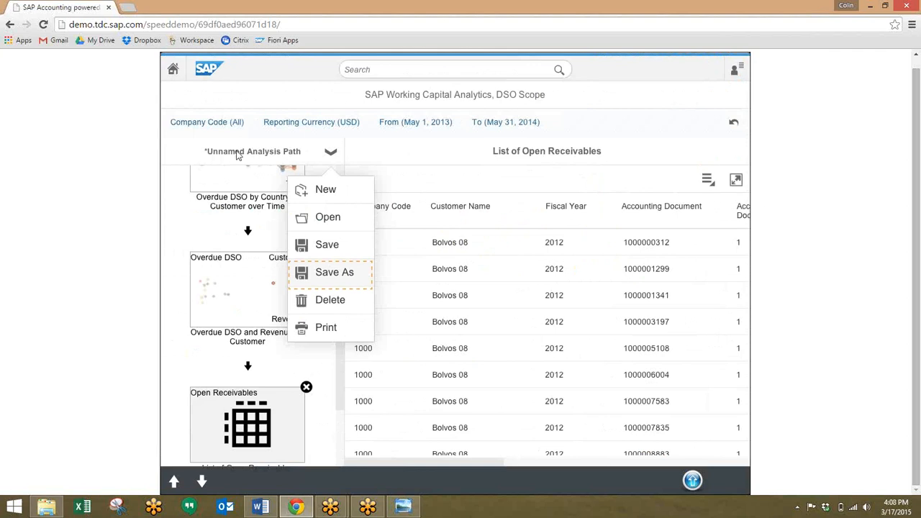
mouse_move(333, 278)
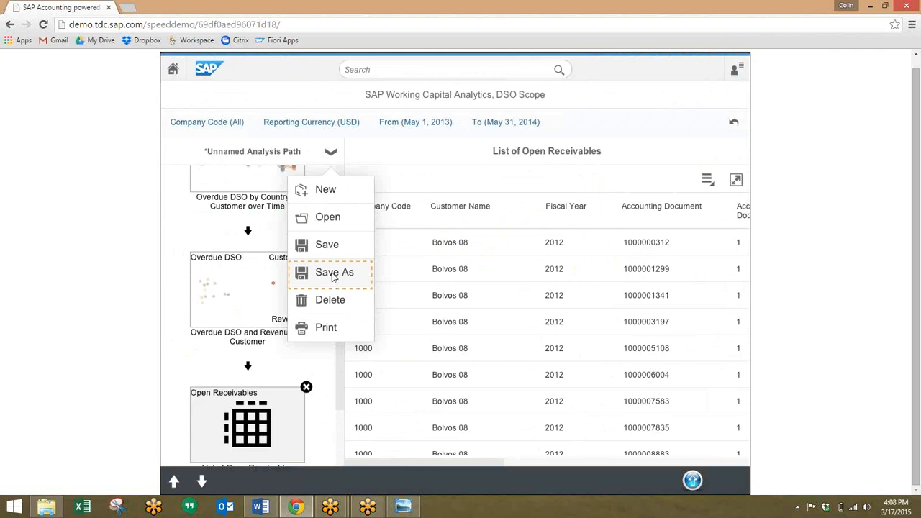
left_click(335, 272)
type("Bolvos Dunning Followup")
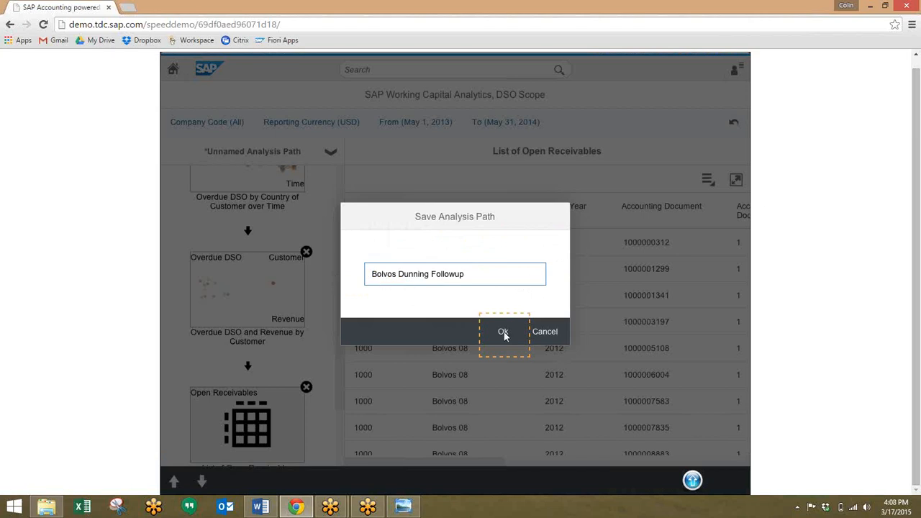
left_click(502, 331)
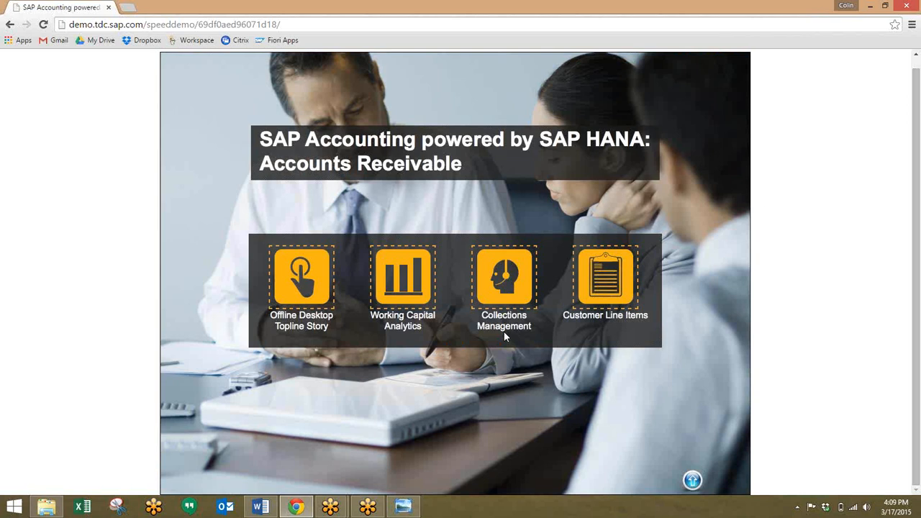
mouse_move(505, 298)
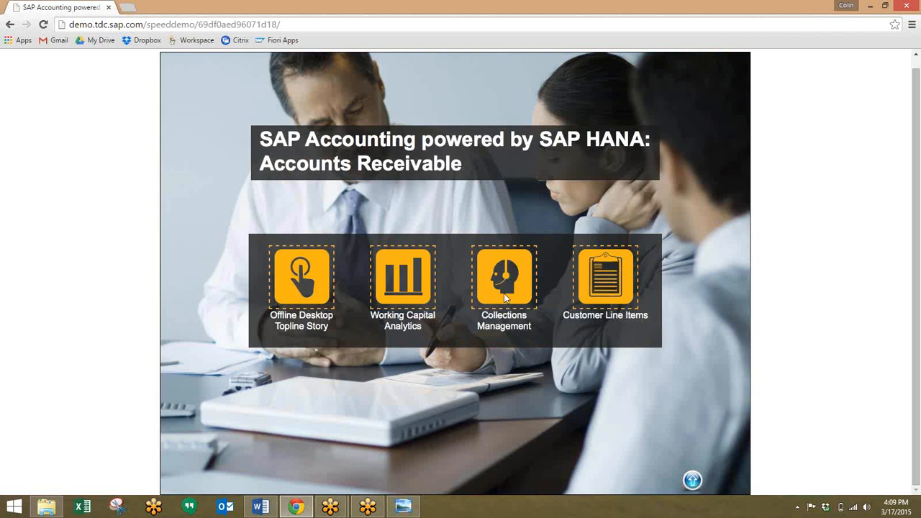
Open Collections Management from the Accounts Receivable launch page
left_click(503, 277)
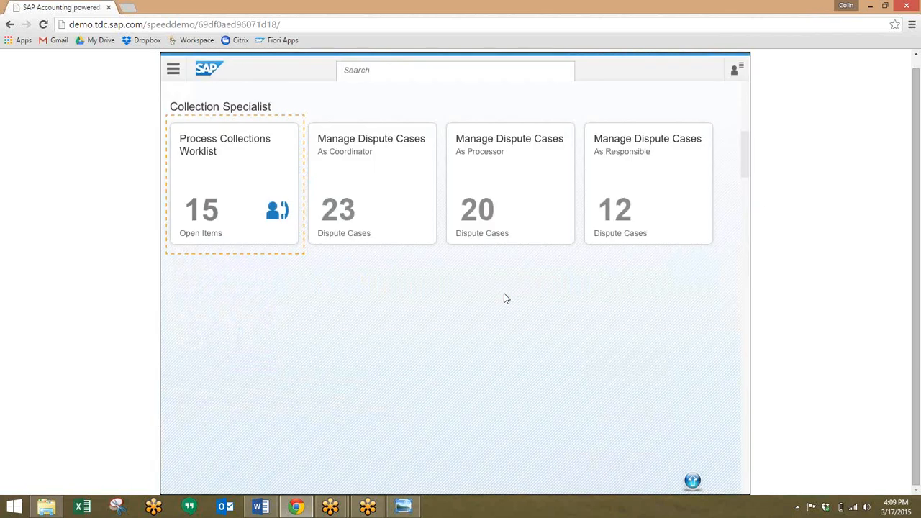
mouse_move(295, 208)
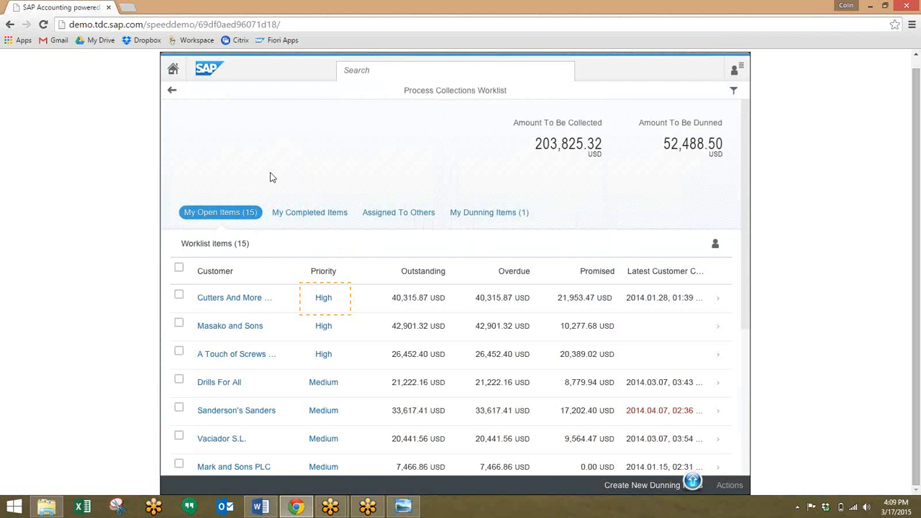
mouse_move(324, 298)
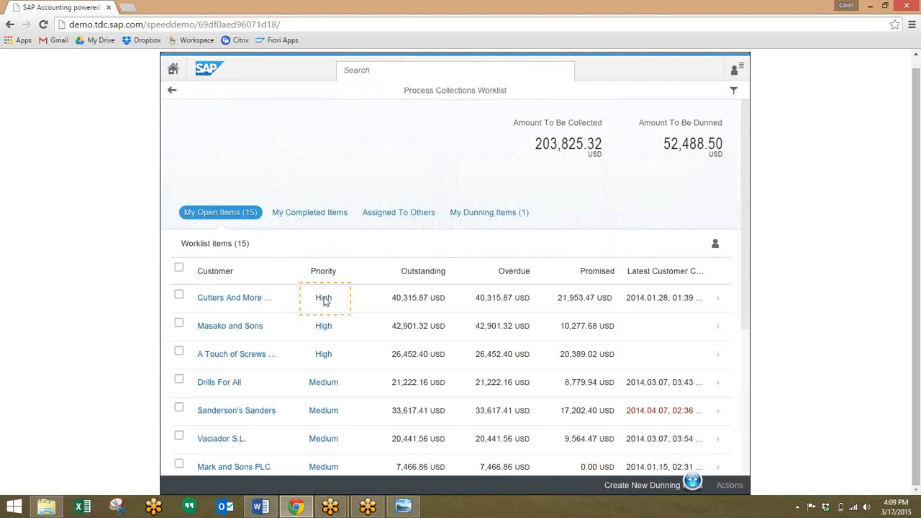
View and close the valuation details behind Cutters and More's High priority
left_click(323, 297)
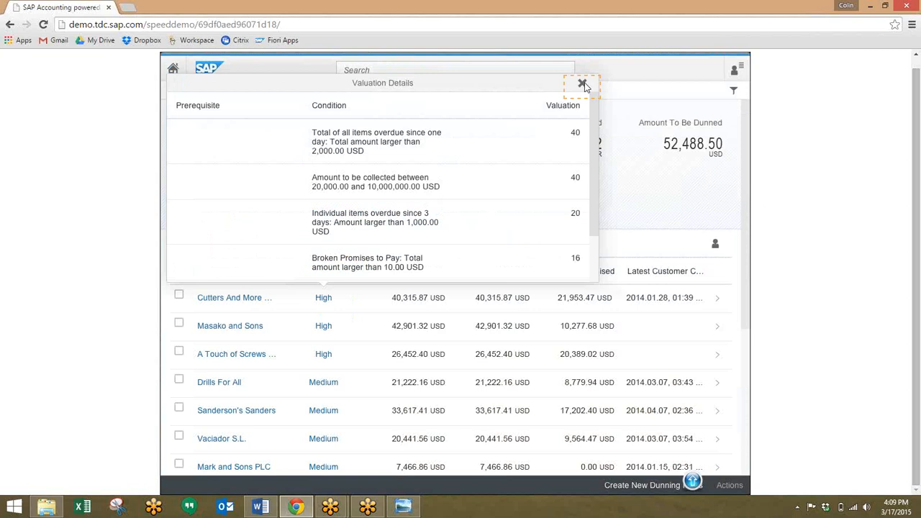
left_click(582, 84)
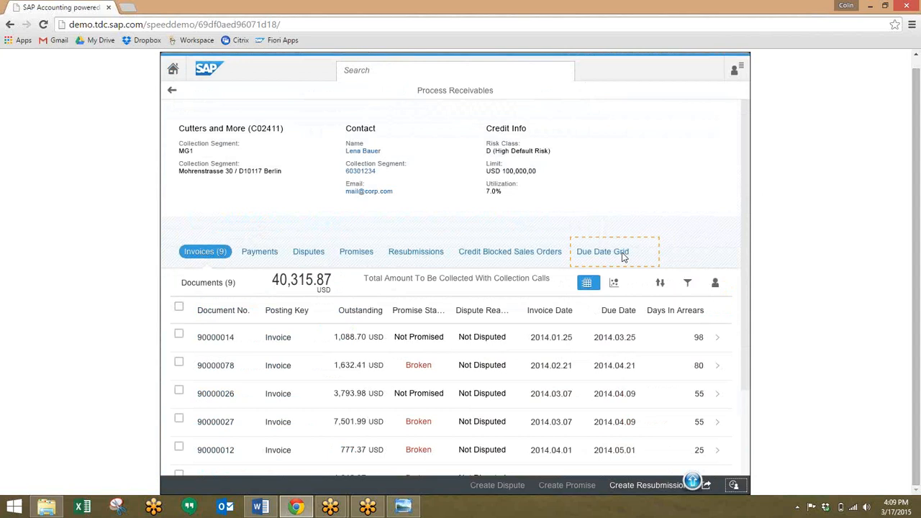
Check the due date grid, then list Cutters and More's nine invoices and open 90000014
left_click(602, 251)
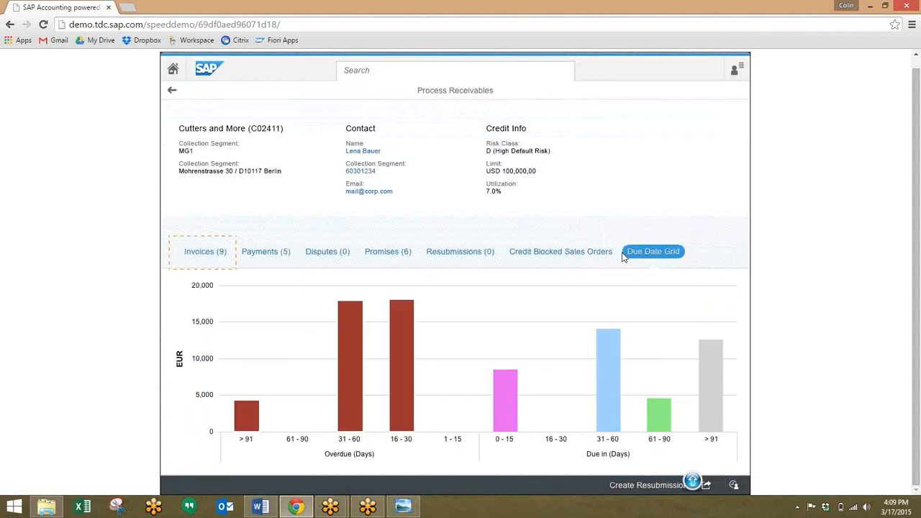
mouse_move(414, 263)
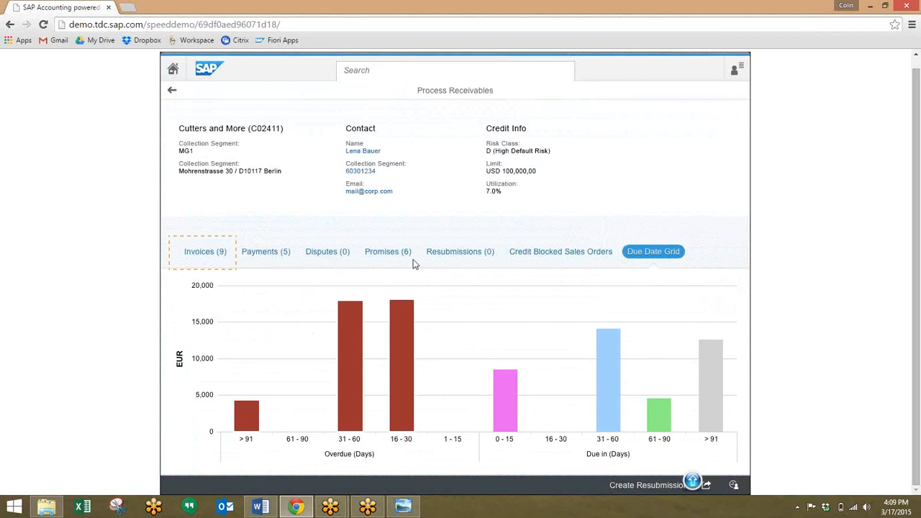
mouse_move(207, 262)
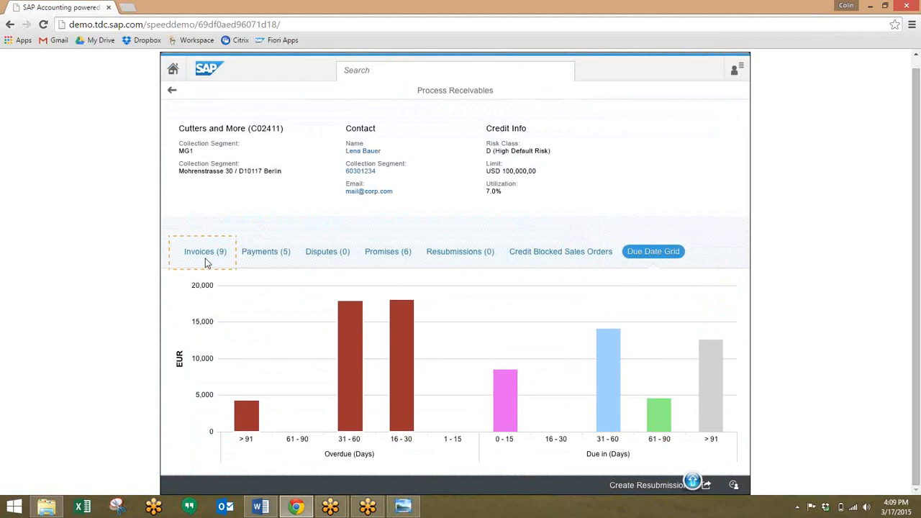
left_click(205, 251)
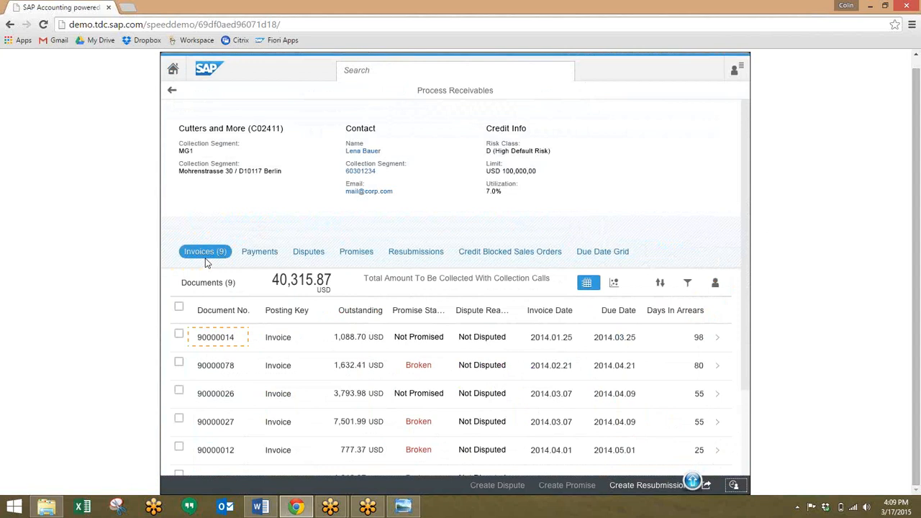
mouse_move(231, 341)
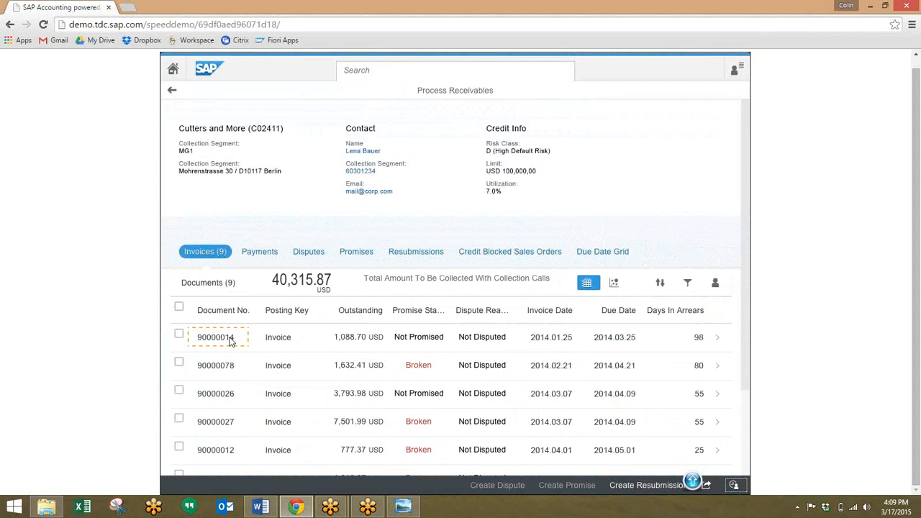
left_click(215, 337)
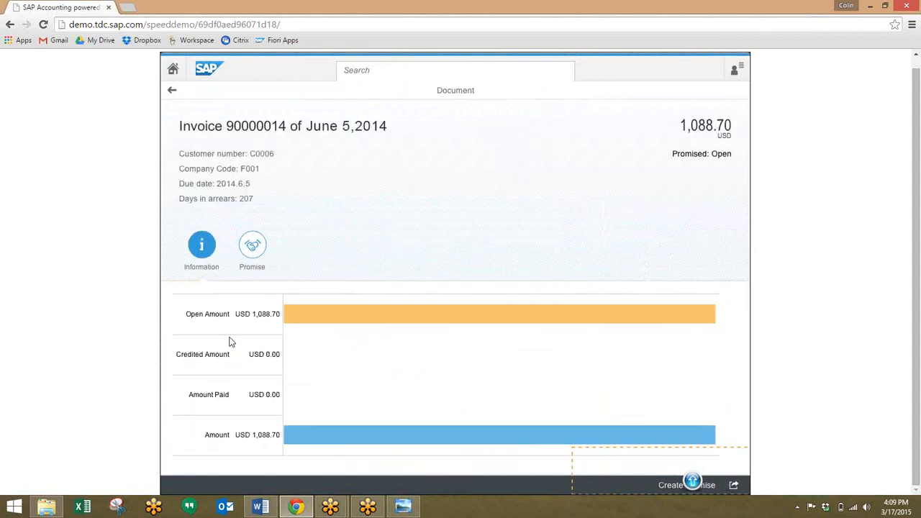
mouse_move(637, 419)
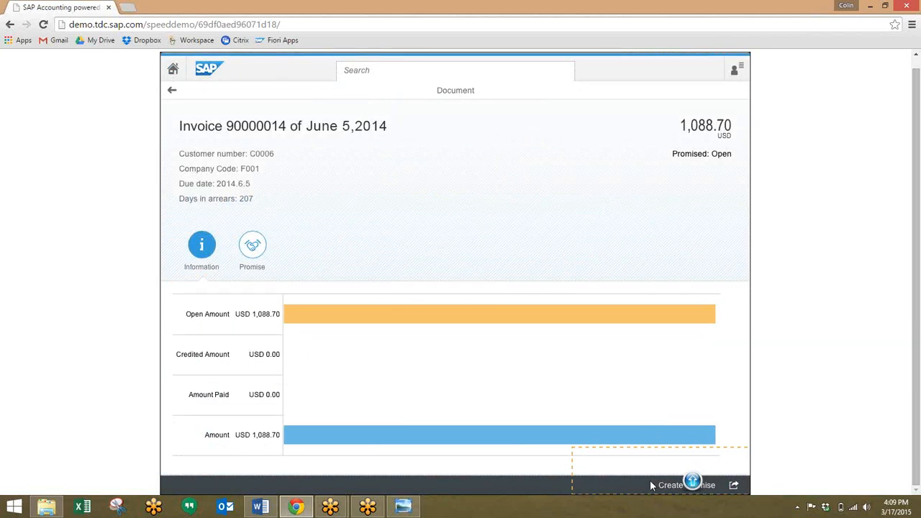
Start a promise to pay for invoice 90000014 from its details page
left_click(691, 481)
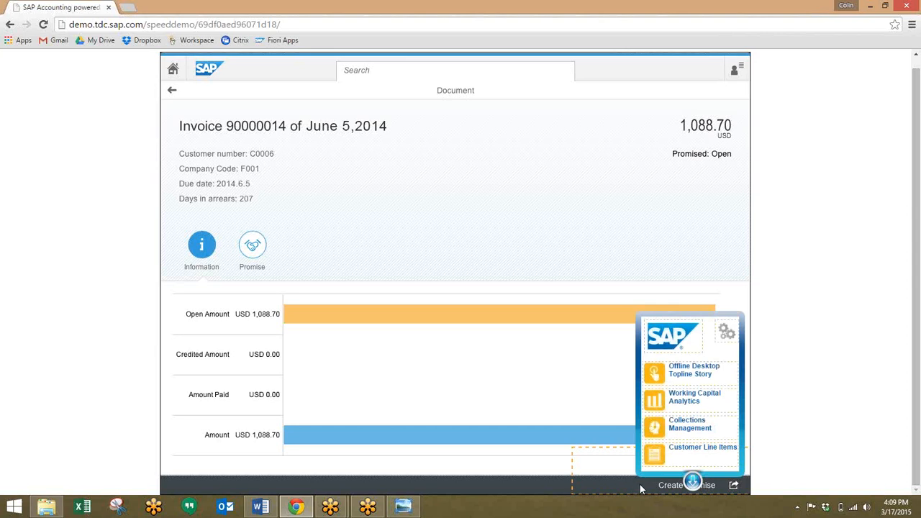
Record a promise to pay 1,088.70 USD on invoice 90000014 by 2014.07.06
left_click(251, 245)
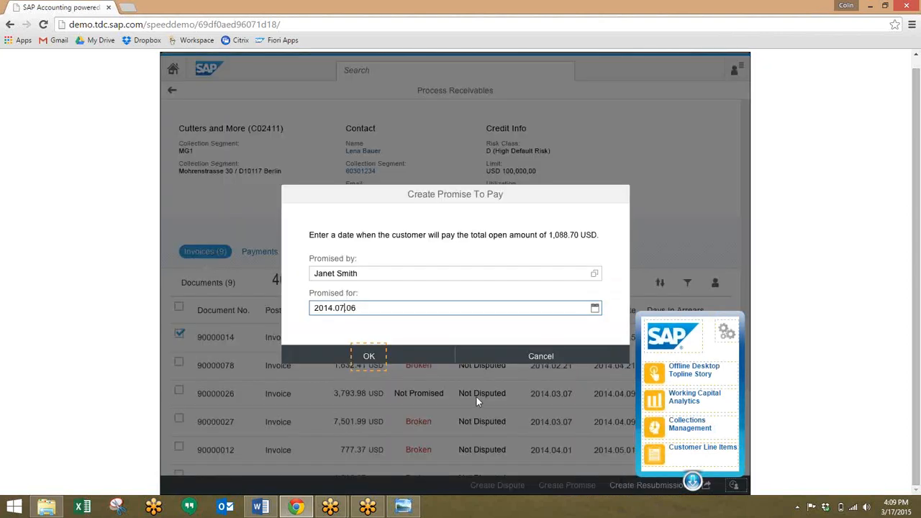
mouse_move(371, 286)
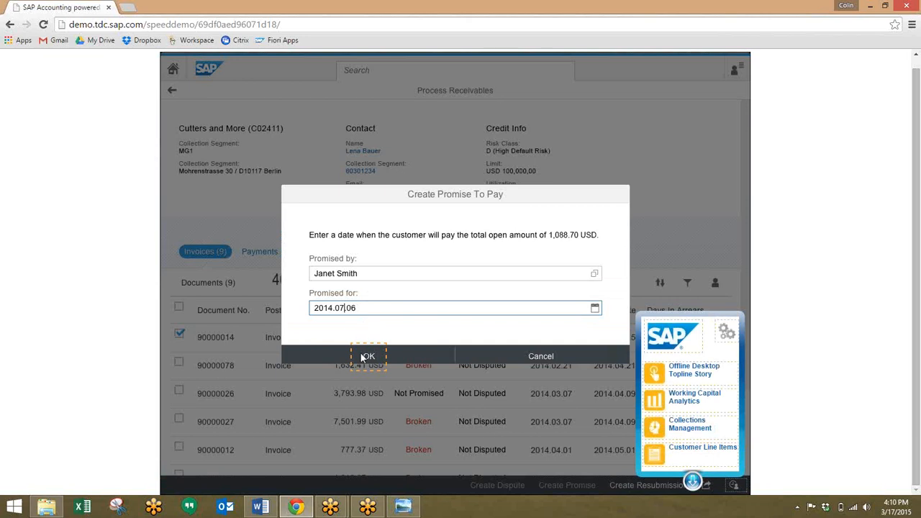
left_click(367, 356)
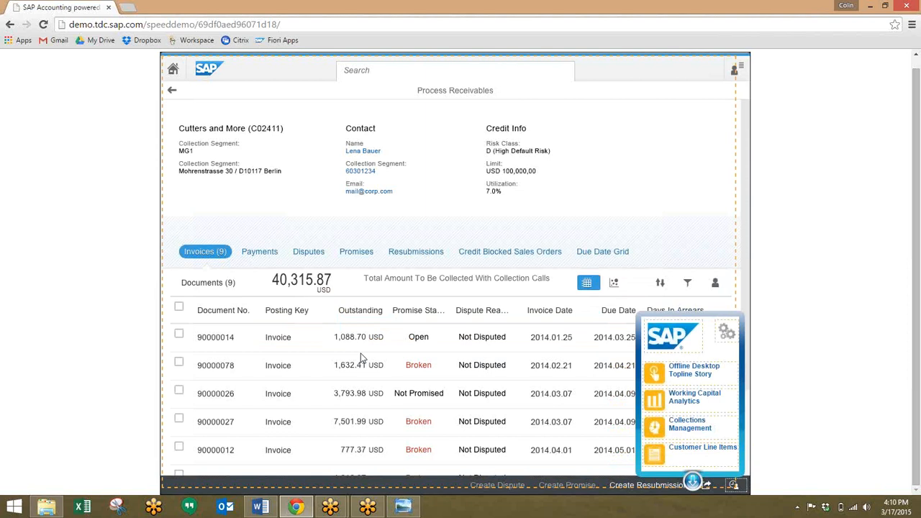
mouse_move(349, 287)
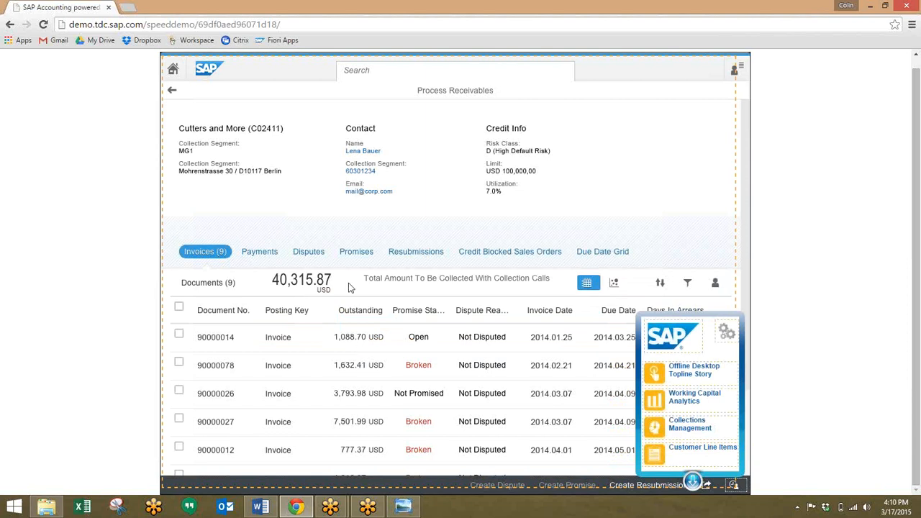
mouse_move(344, 279)
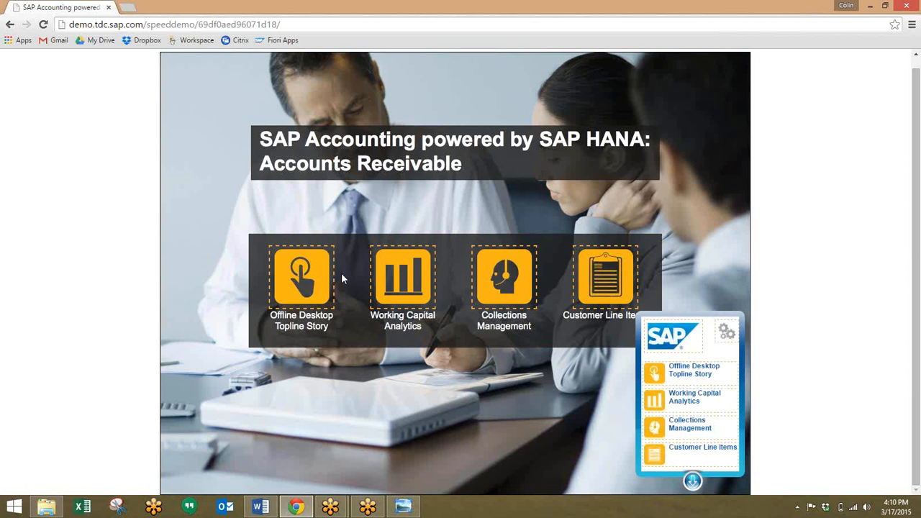
mouse_move(508, 281)
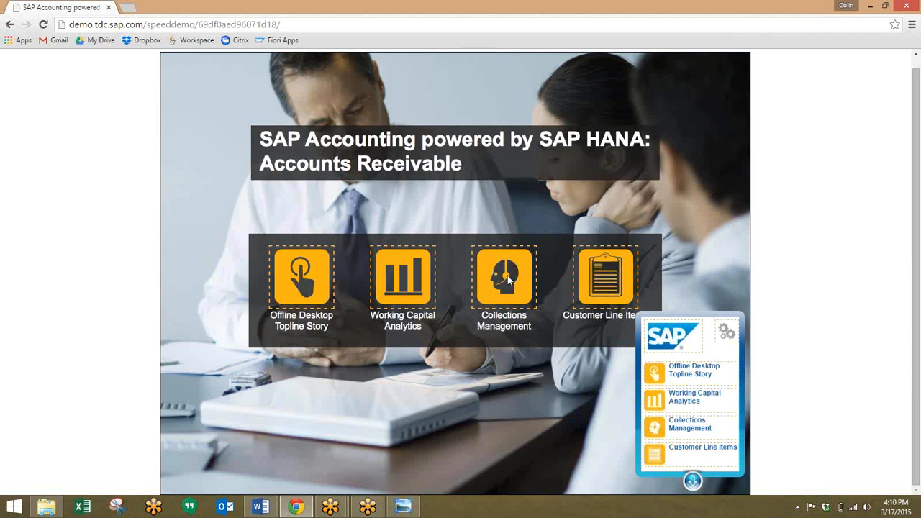
Open the Accounts Receivable Collections Management launchpad from the demo start page
left_click(503, 277)
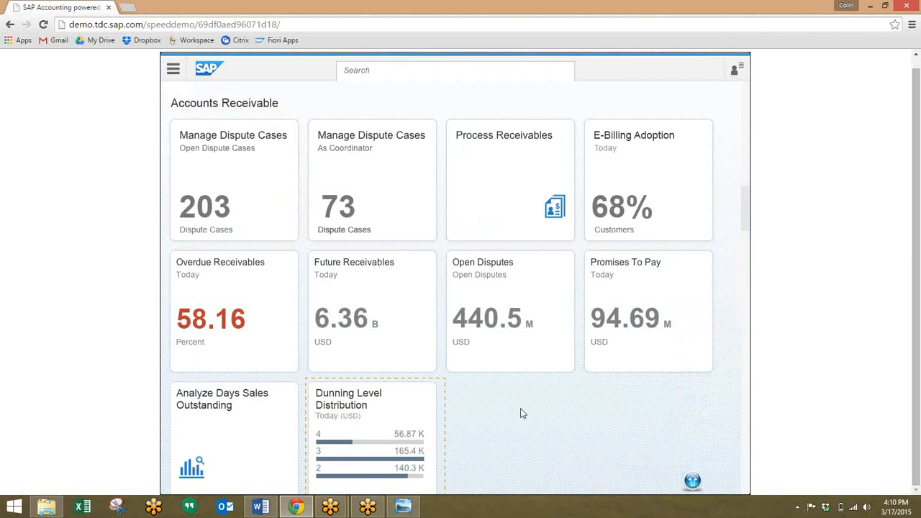
Open Dunning Level Distribution and break level 1 down by top 10 overdue customers
left_click(371, 403)
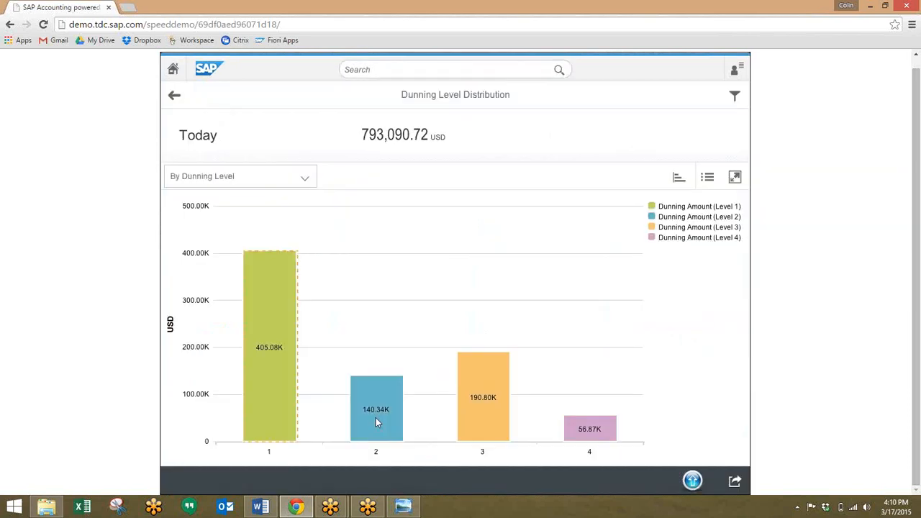
mouse_move(274, 373)
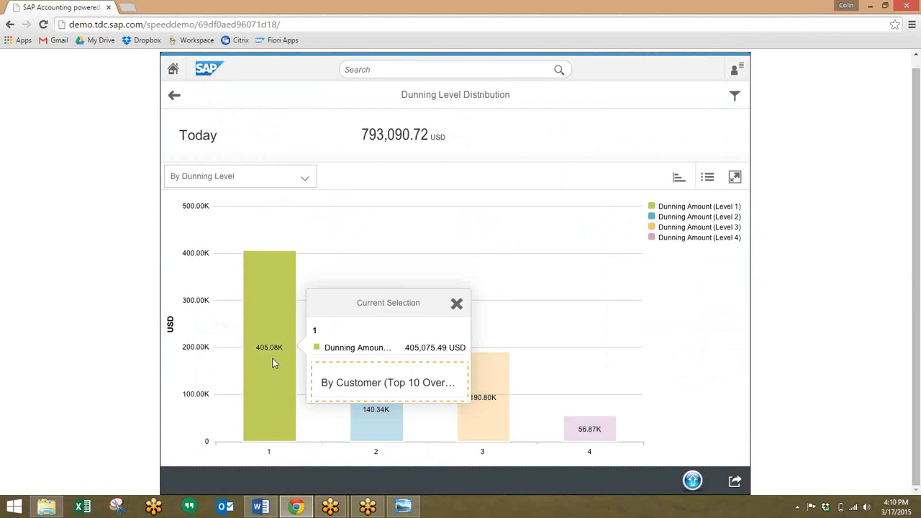
mouse_move(378, 410)
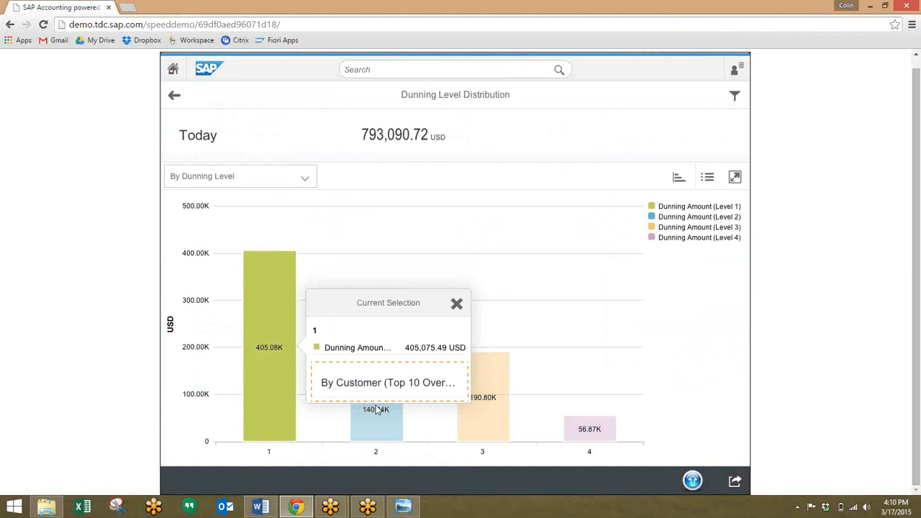
mouse_move(390, 382)
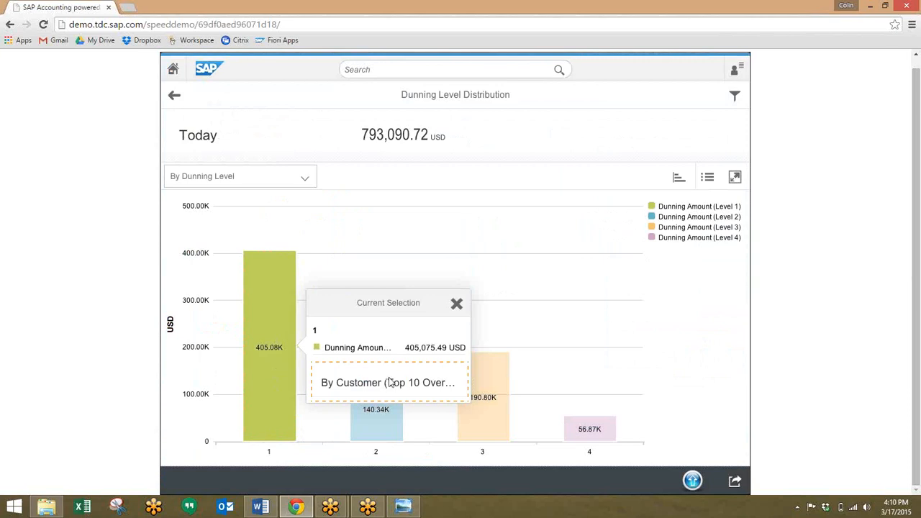
left_click(388, 382)
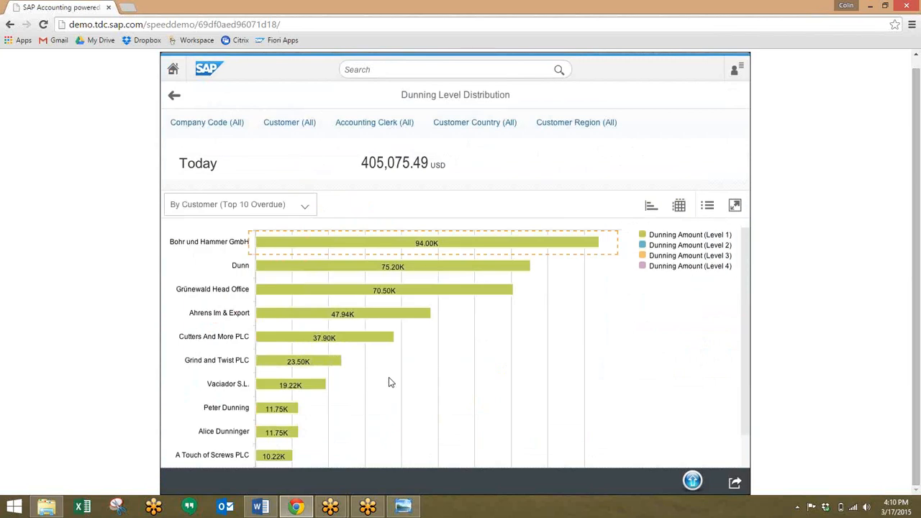
mouse_move(462, 285)
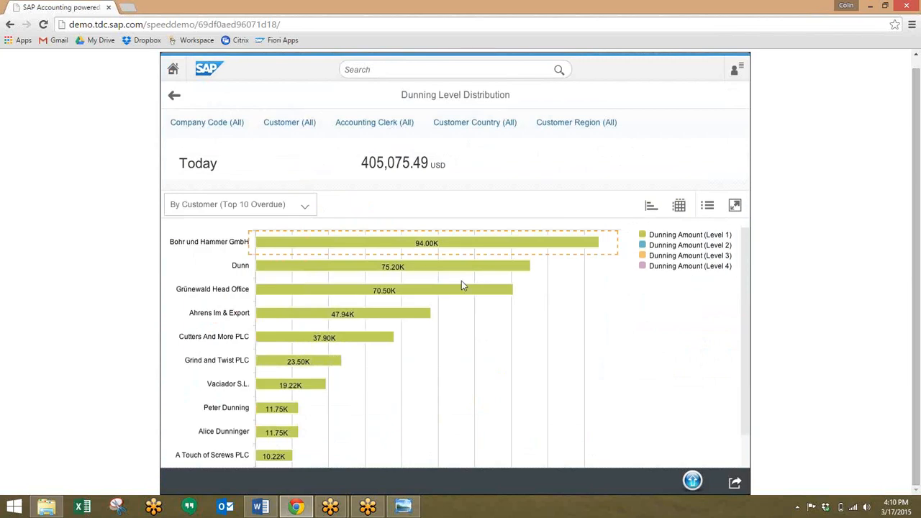
mouse_move(455, 243)
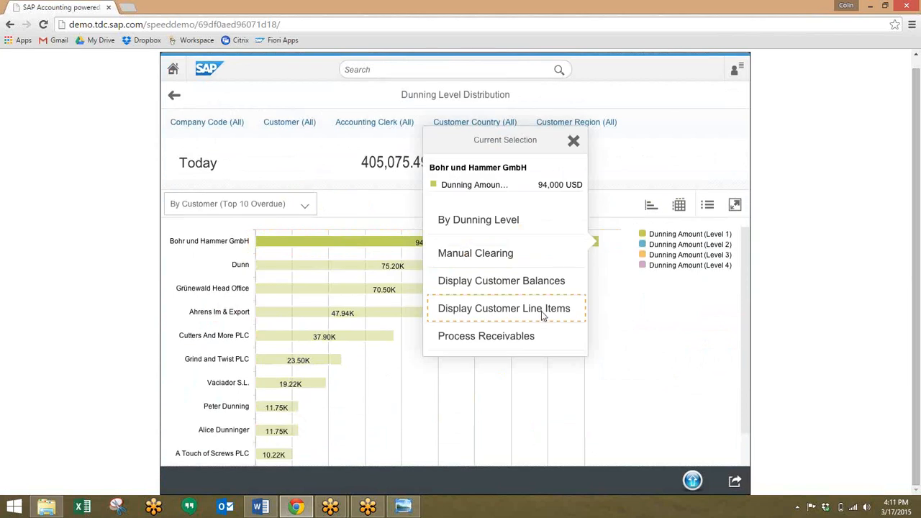
left_click(504, 308)
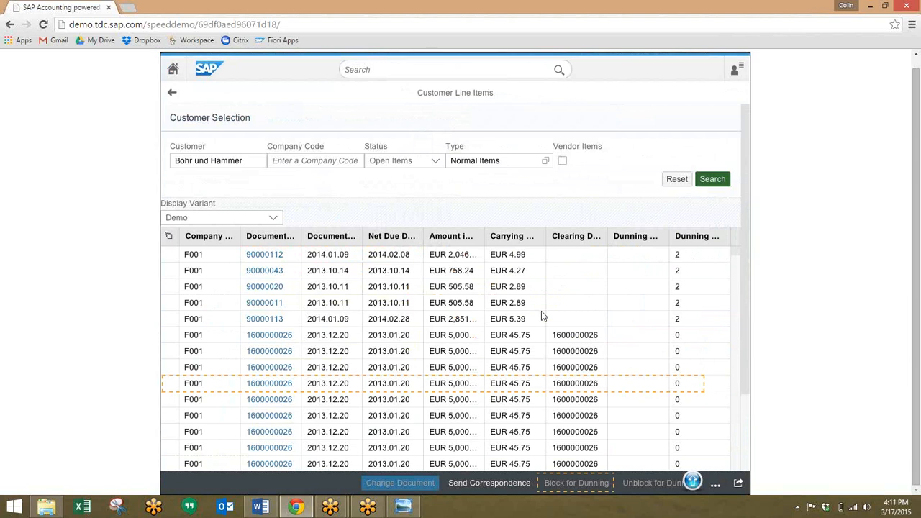
mouse_move(290, 380)
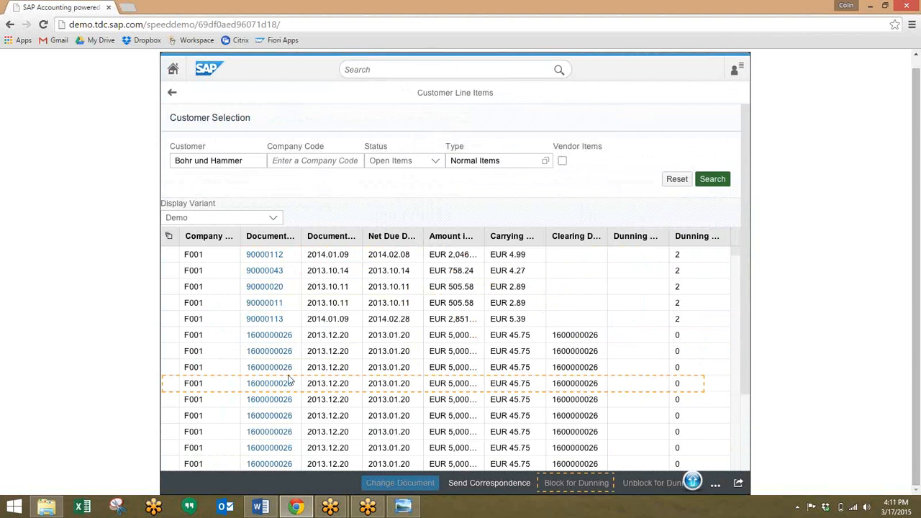
left_click(577, 483)
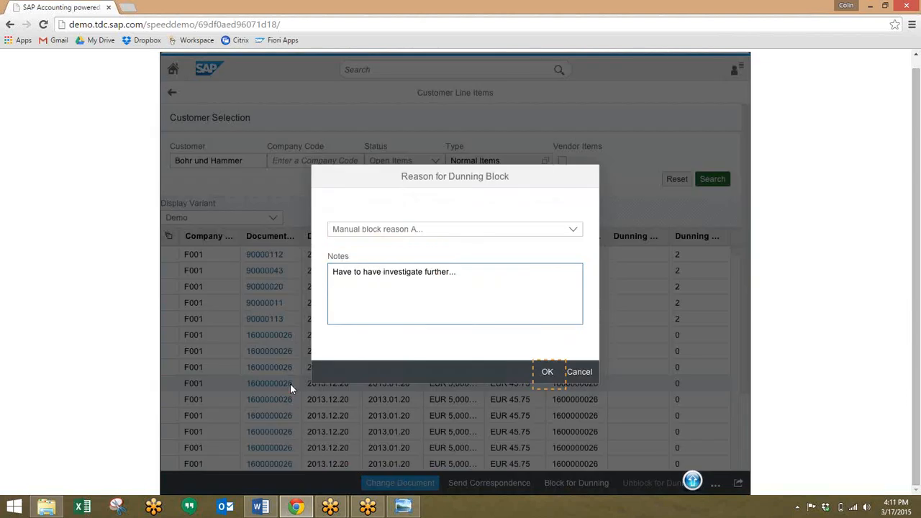
mouse_move(473, 308)
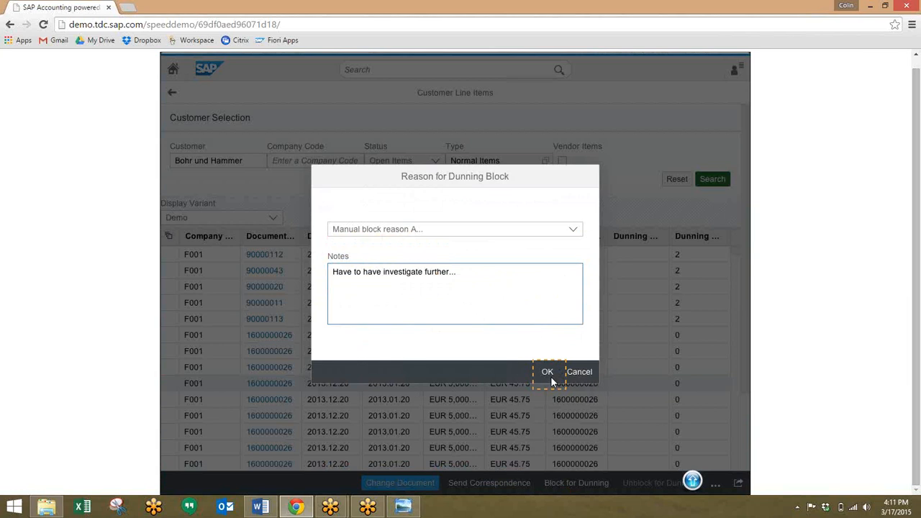
left_click(547, 372)
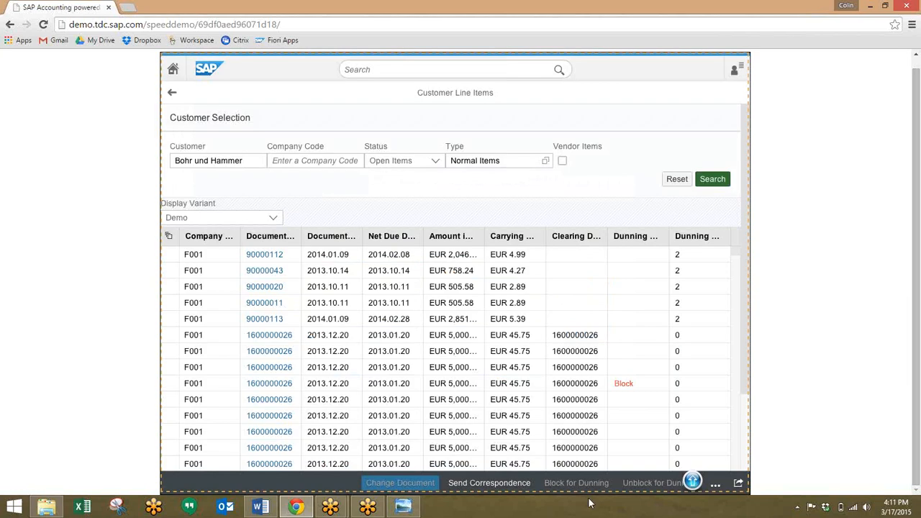
mouse_move(821, 308)
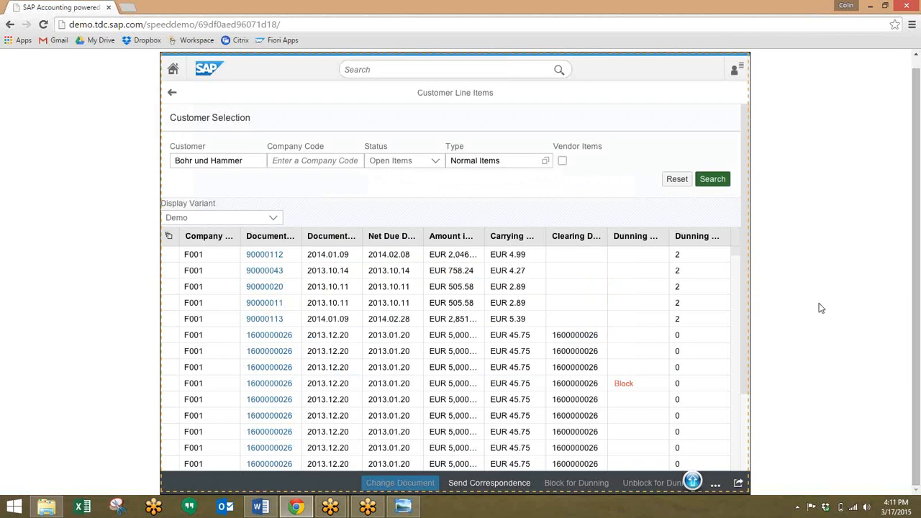
mouse_move(814, 309)
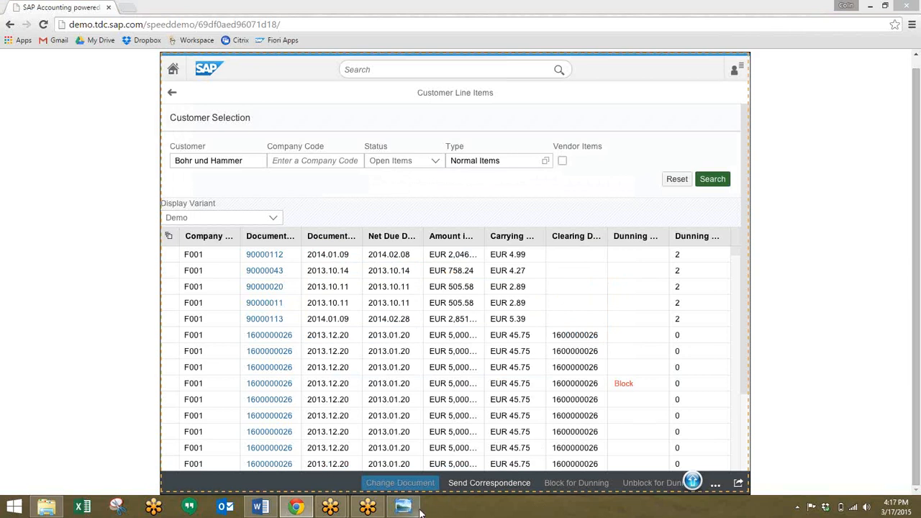
left_click(403, 506)
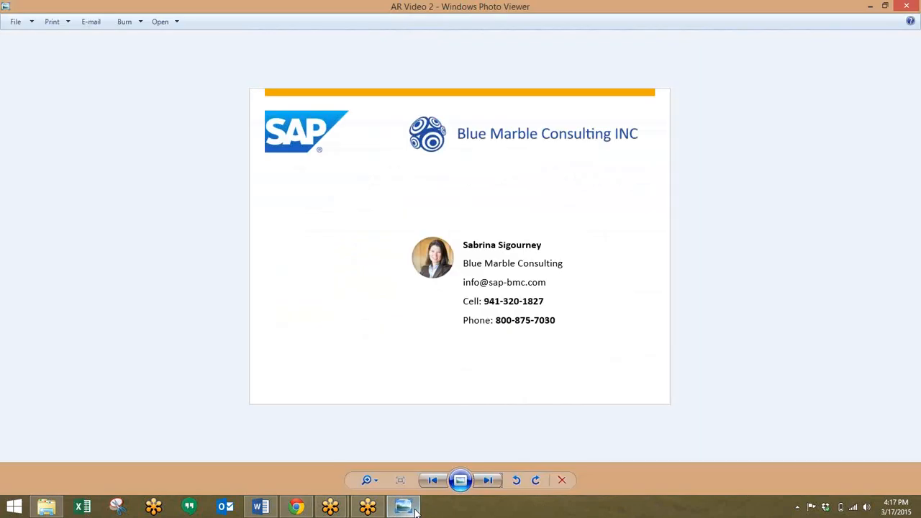